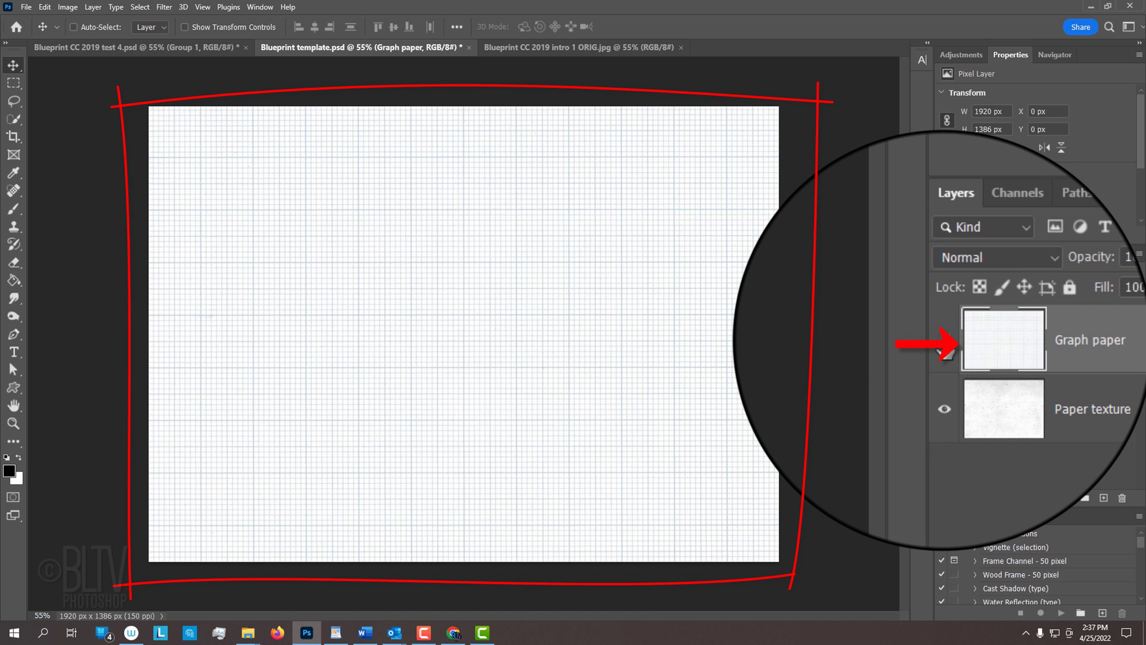
Copy the house photo and paste it into the Blueprint template as a new layer.
{"action": "left_click", "coordinate": [943, 344]}
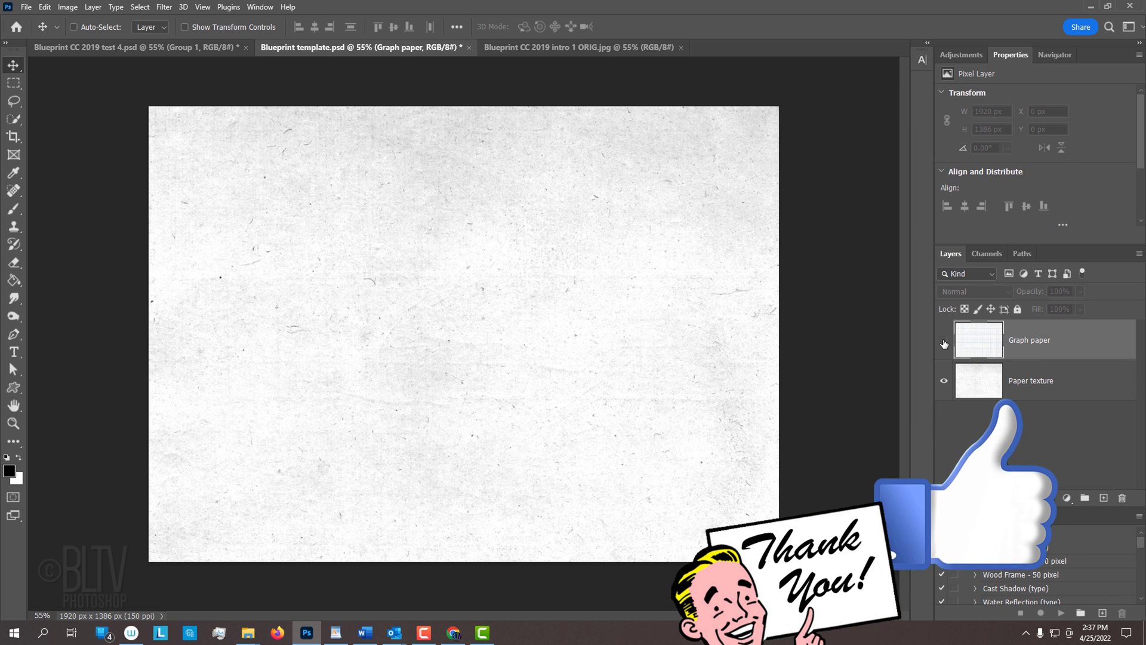
{"action": "left_click", "coordinate": [944, 339]}
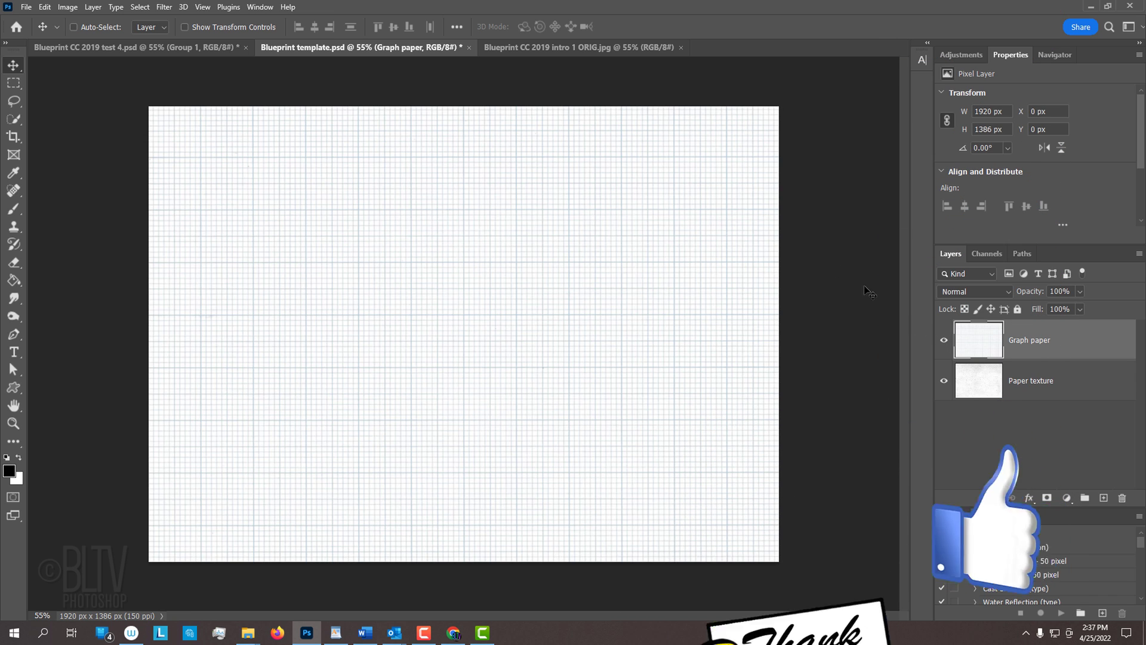
{"action": "left_click", "coordinate": [580, 46]}
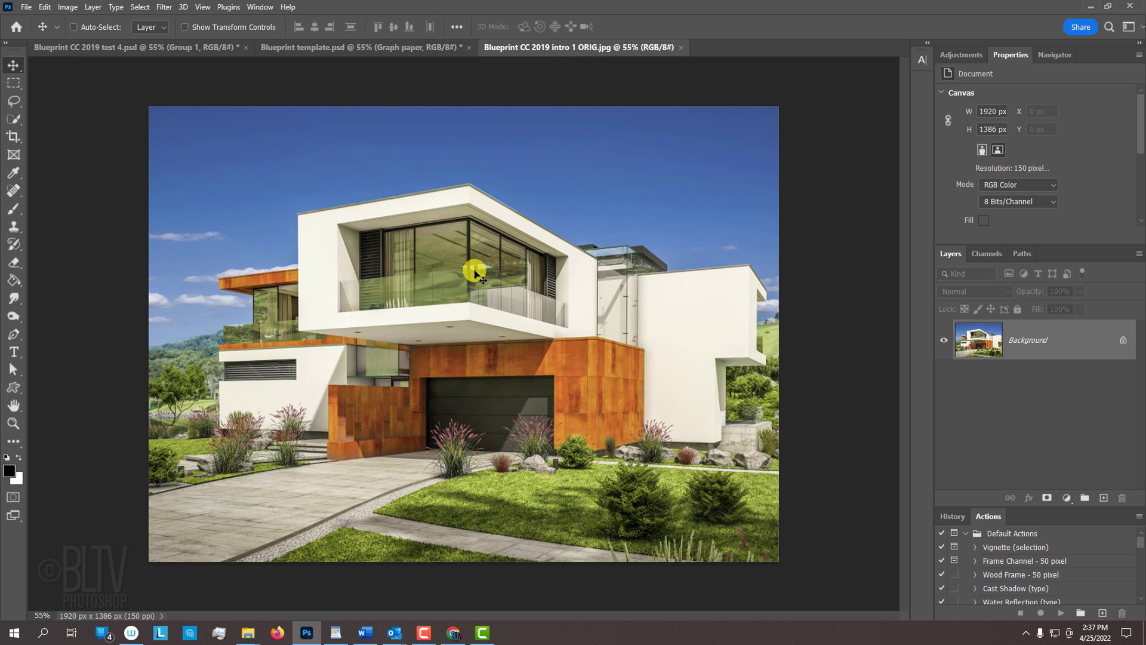
{"action": "left_click", "coordinate": [364, 46]}
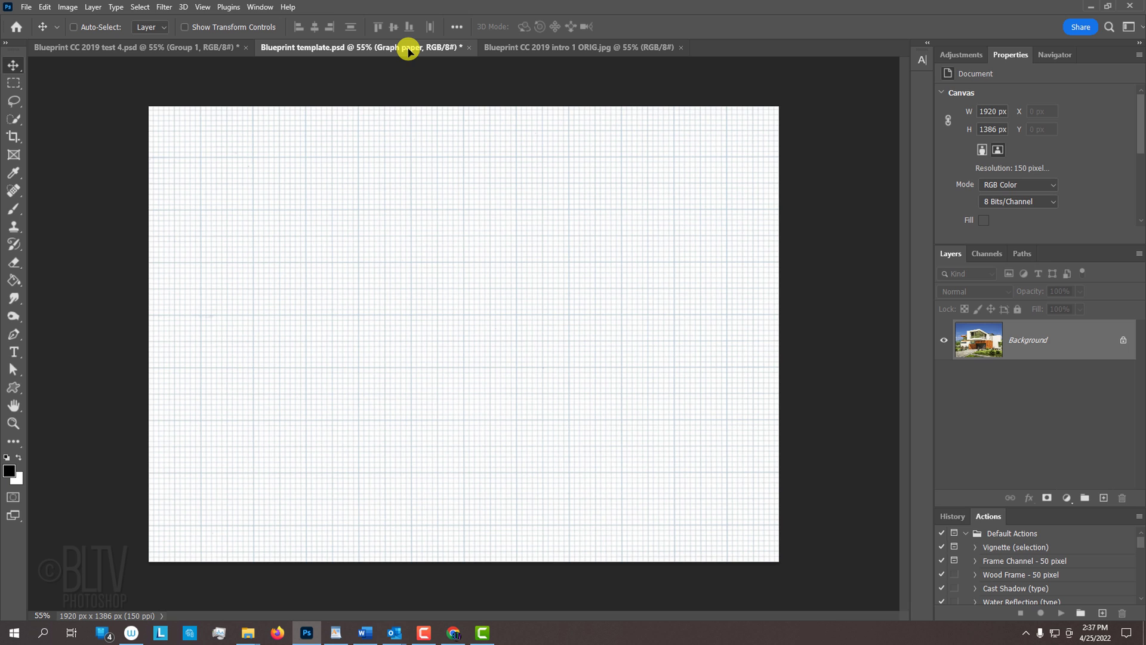
{"action": "key", "text": "shift"}
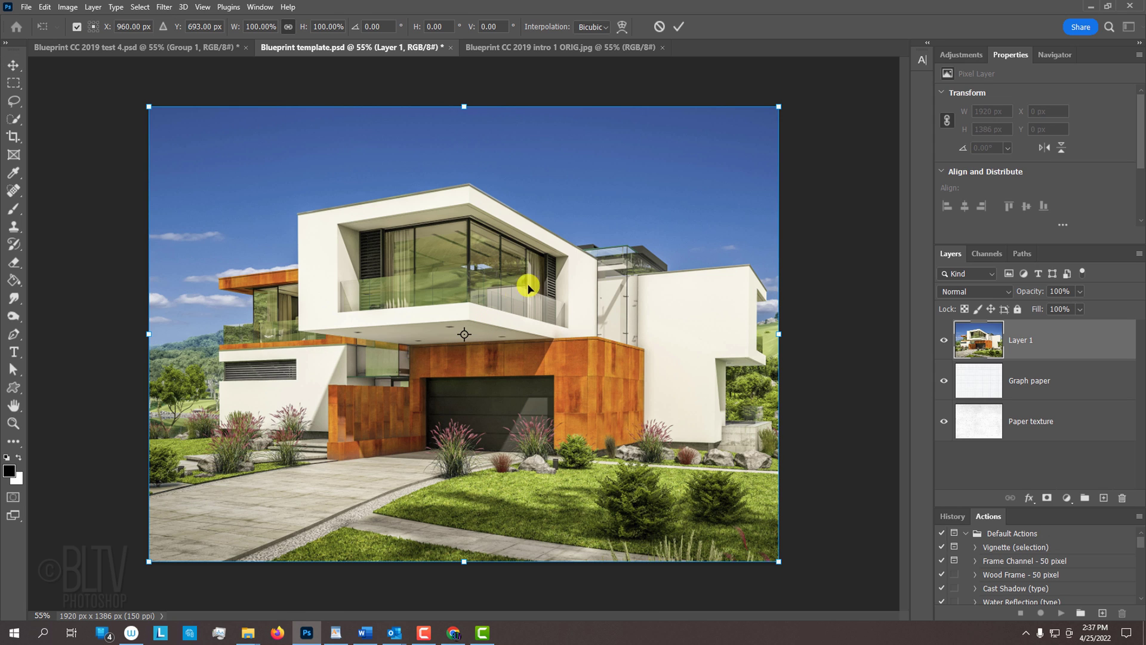
{"action": "mouse_move", "coordinate": [778, 107]}
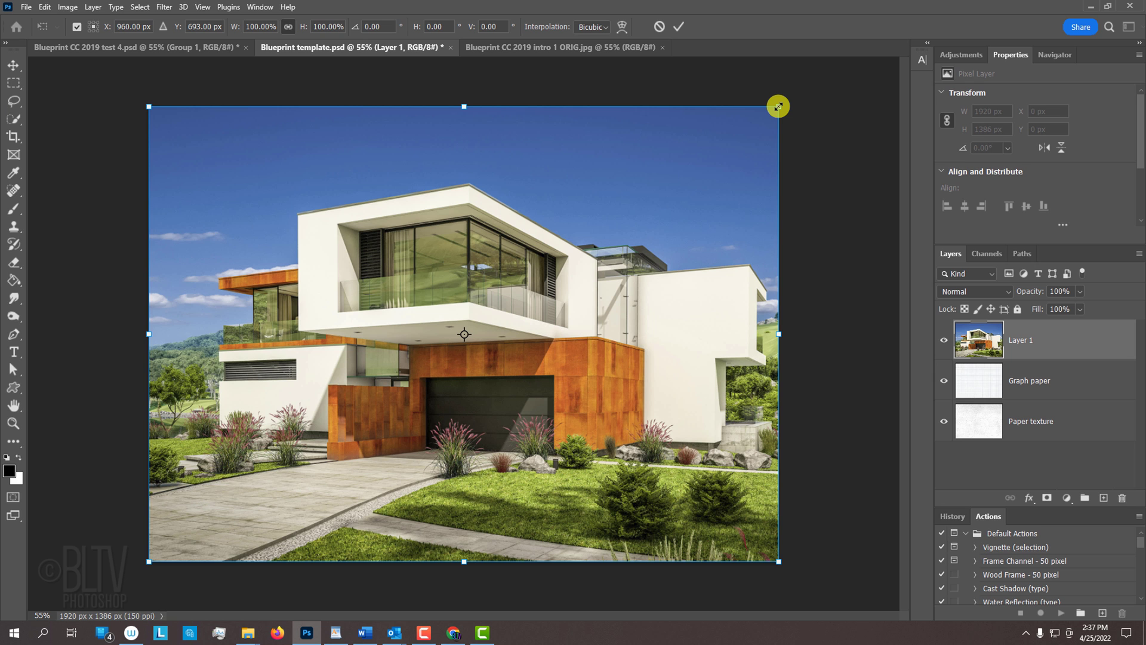
Scale the pasted house photo to about 101% from its centre and commit.
{"action": "key", "text": "alt"}
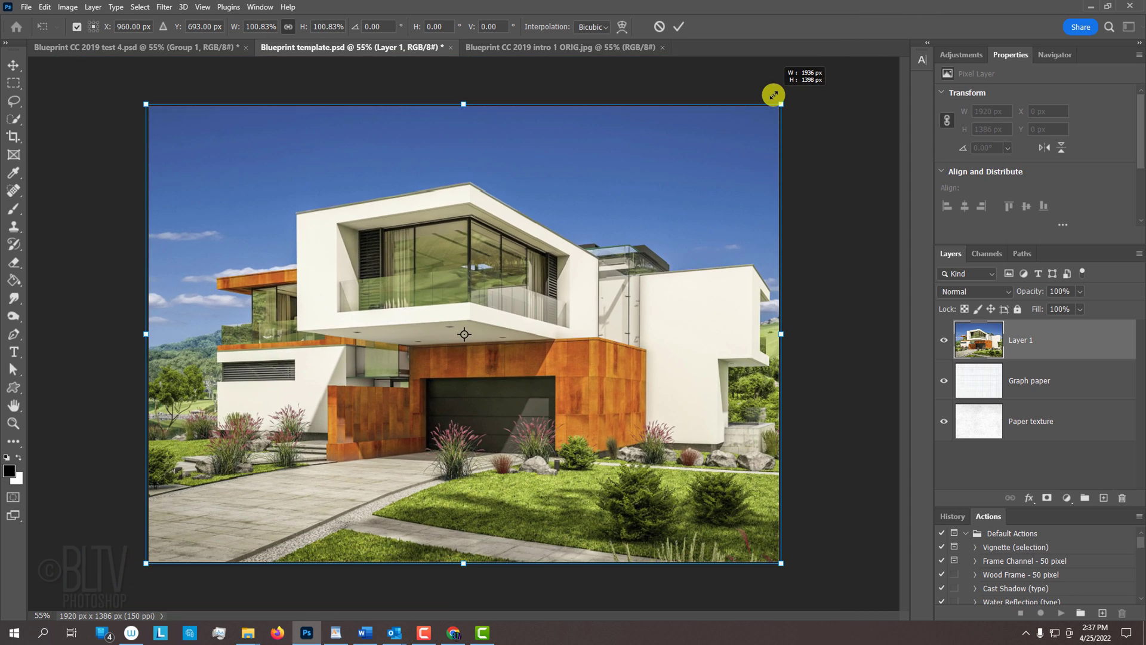
{"action": "key", "text": "alt+shift"}
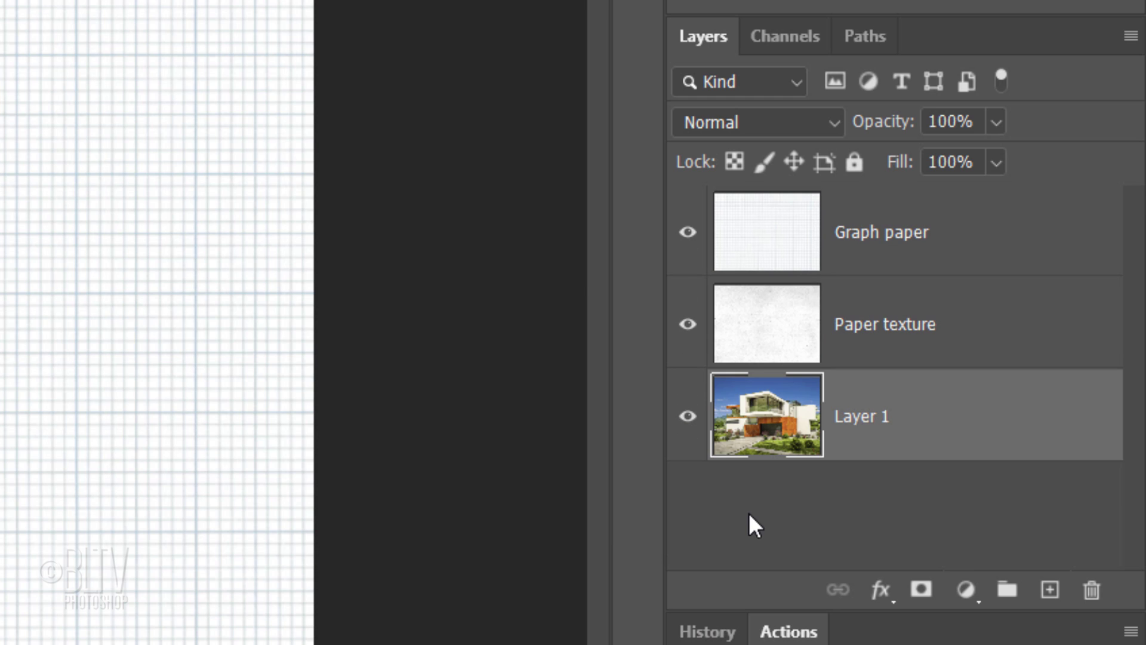
Hide Paper texture and Graph paper, and convert the house photo to a Smart Object.
{"action": "left_click", "coordinate": [686, 323]}
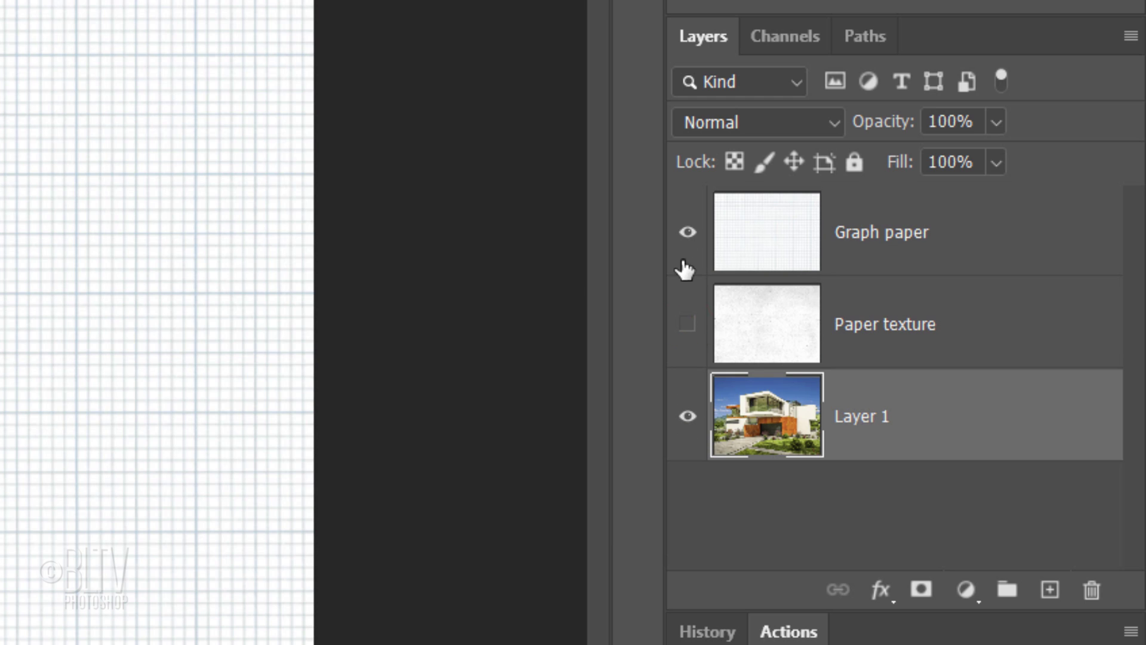
{"action": "left_click", "coordinate": [685, 231]}
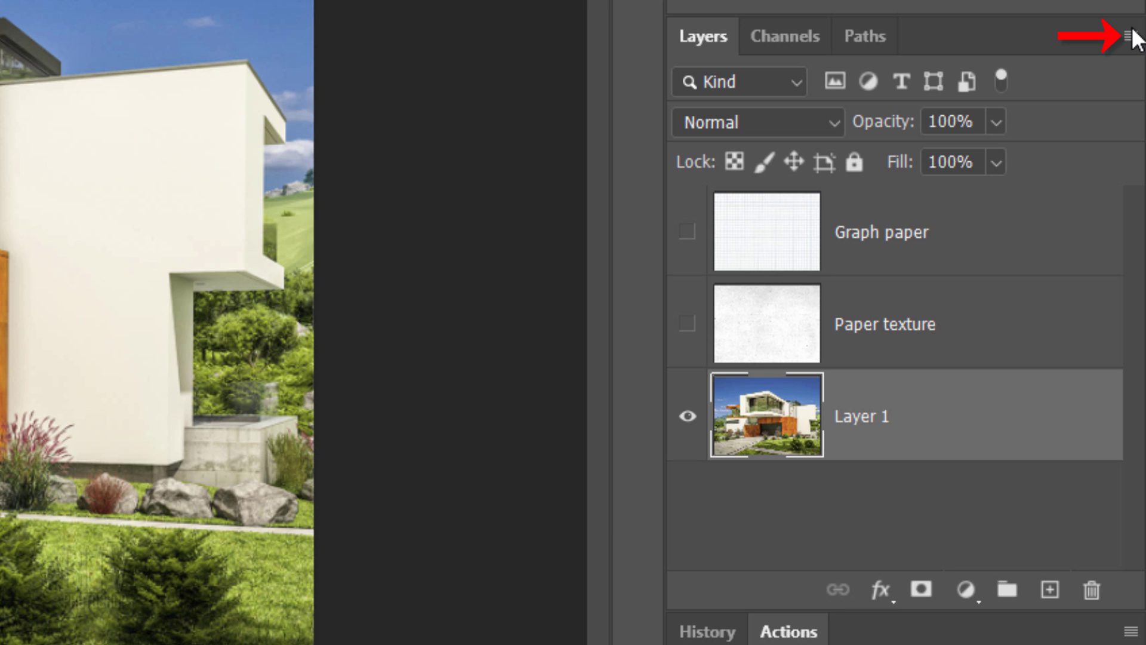
{"action": "left_click", "coordinate": [1132, 35]}
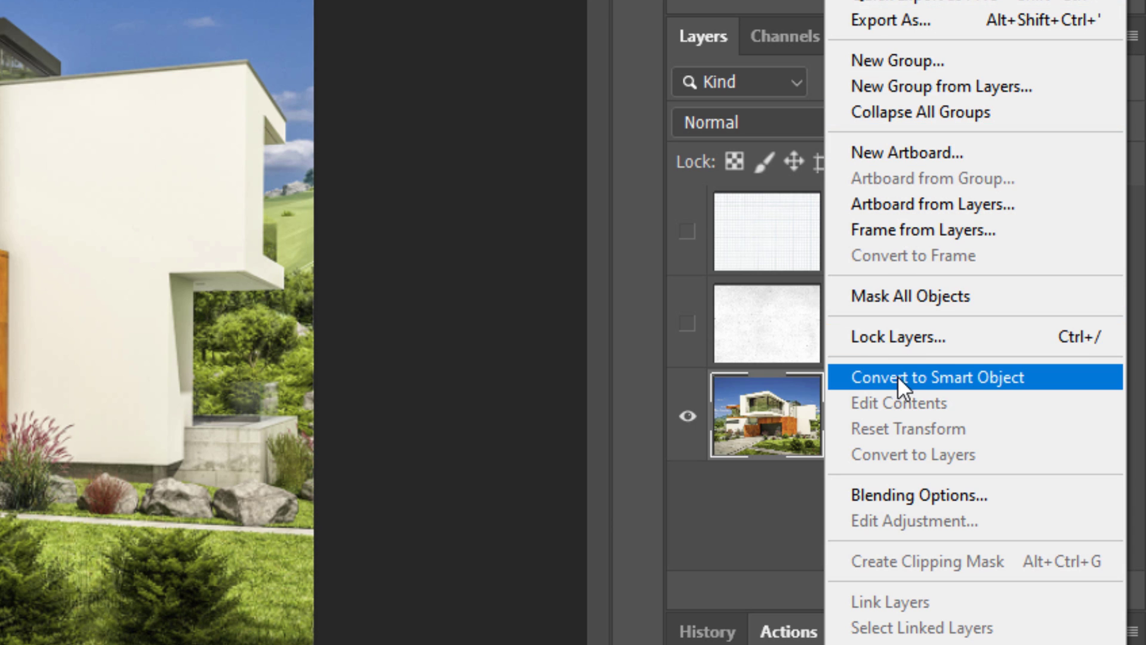
{"action": "left_click", "coordinate": [938, 377]}
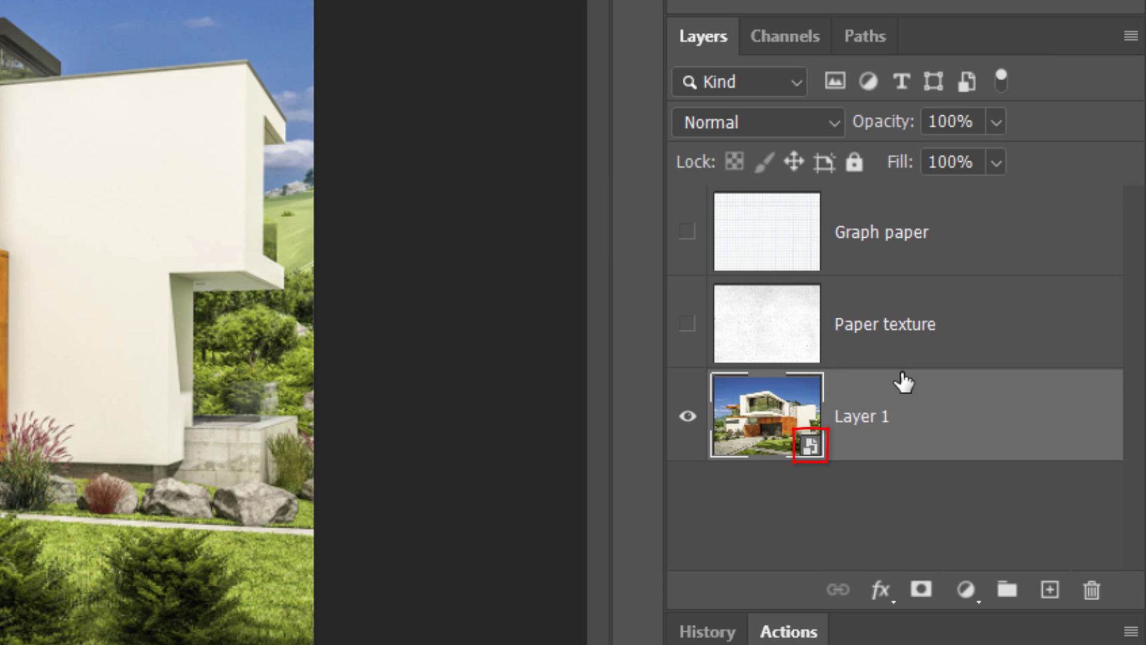
{"action": "left_click", "coordinate": [277, 19]}
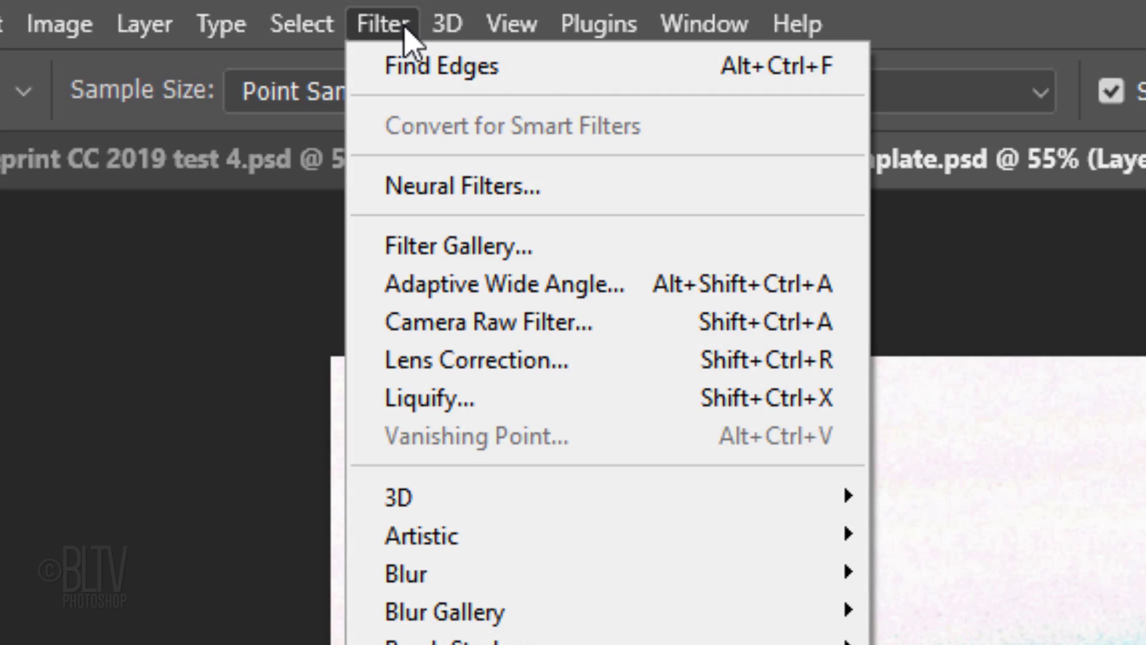
{"action": "mouse_move", "coordinate": [468, 322]}
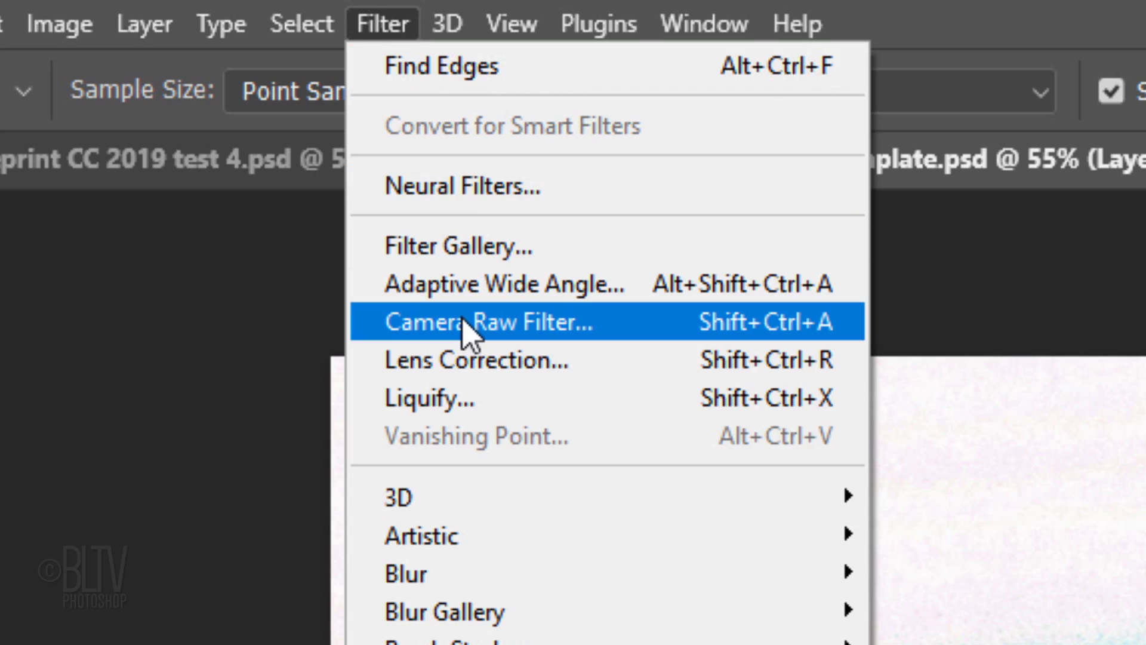
Apply Camera Raw Filter slider adjustments to the house photo smart object.
{"action": "left_click", "coordinate": [489, 321]}
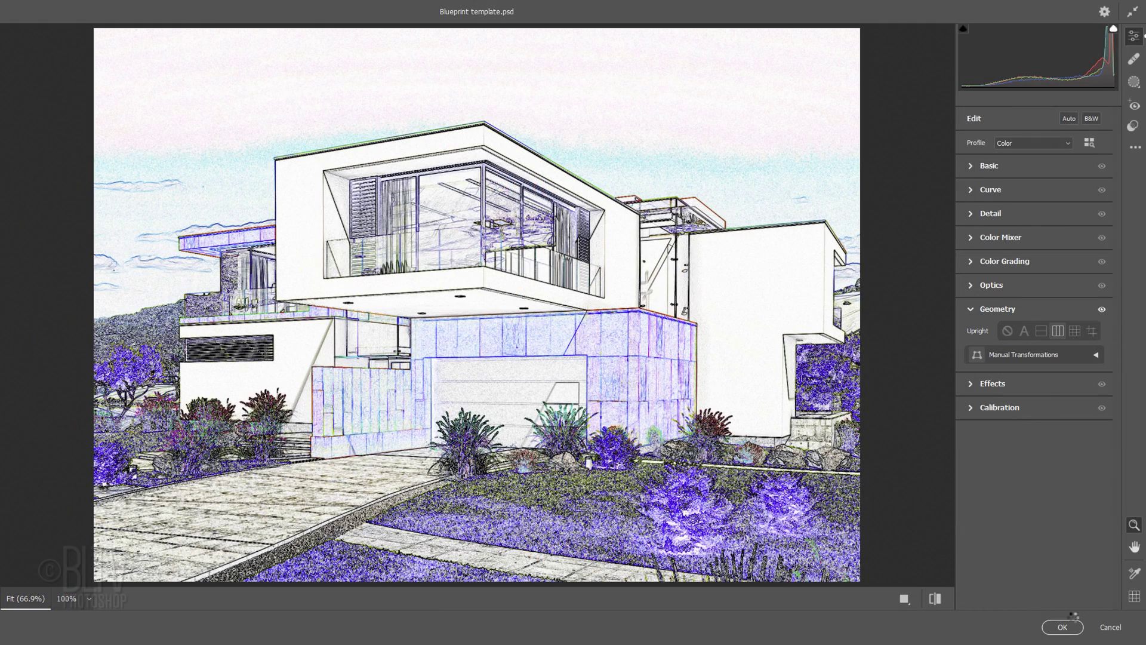
{"action": "left_click", "coordinate": [1061, 628]}
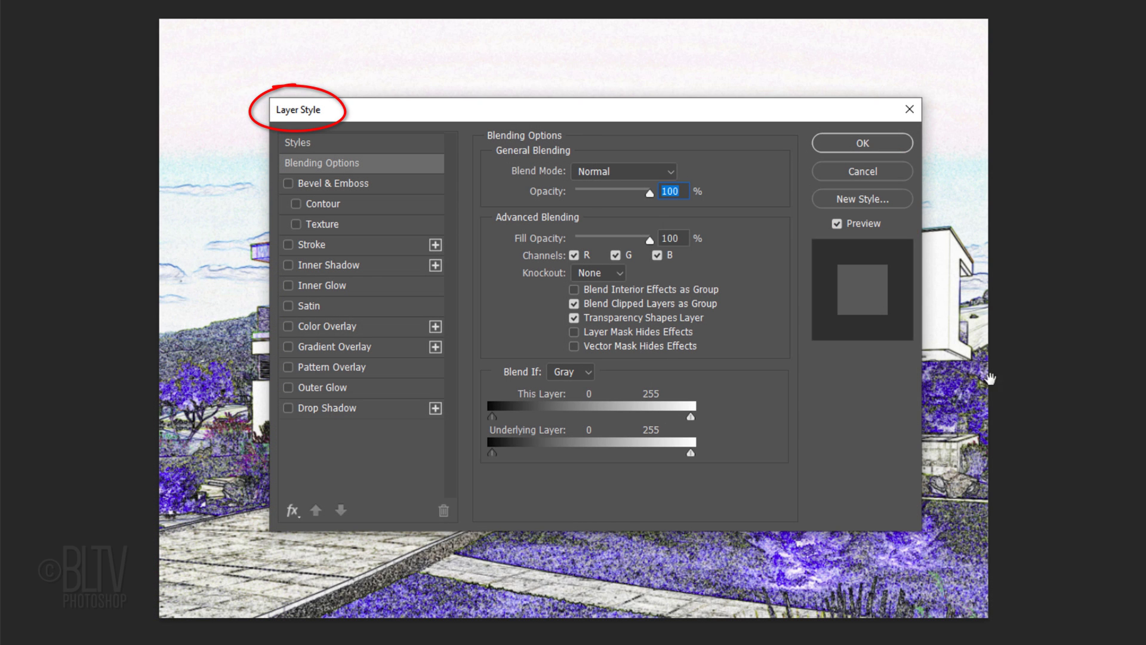
Add a black Inner Glow (Choke 100%, Size 51 px) and a 60 px white inside Stroke.
{"action": "left_click", "coordinate": [287, 285]}
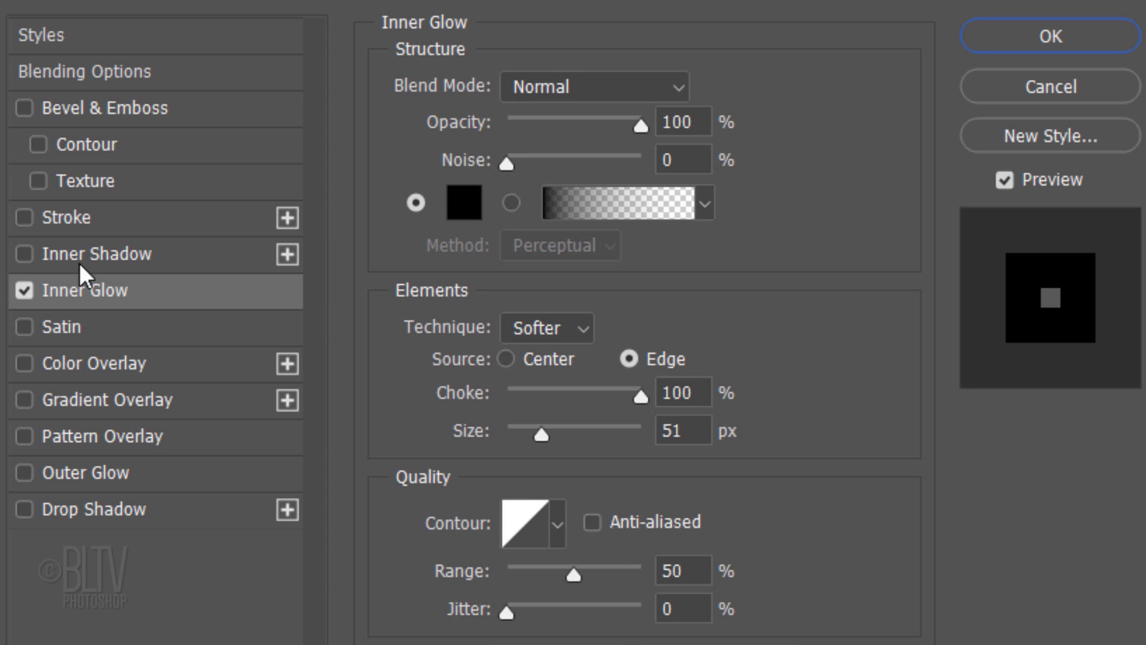
{"action": "left_click", "coordinate": [66, 218]}
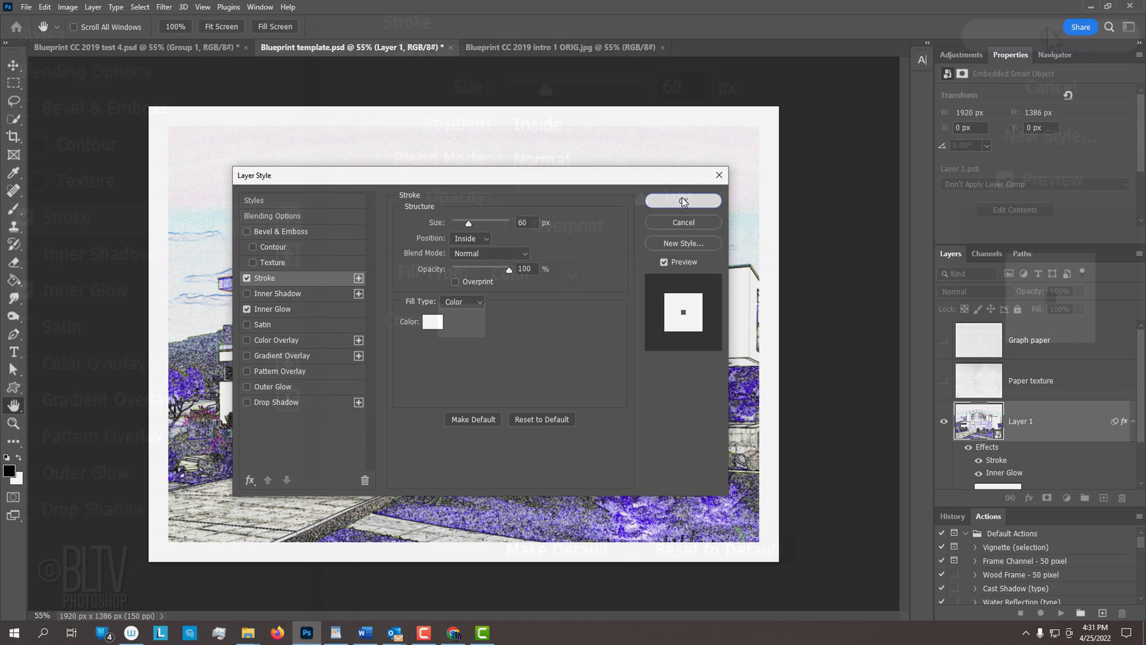
{"action": "left_click", "coordinate": [682, 201]}
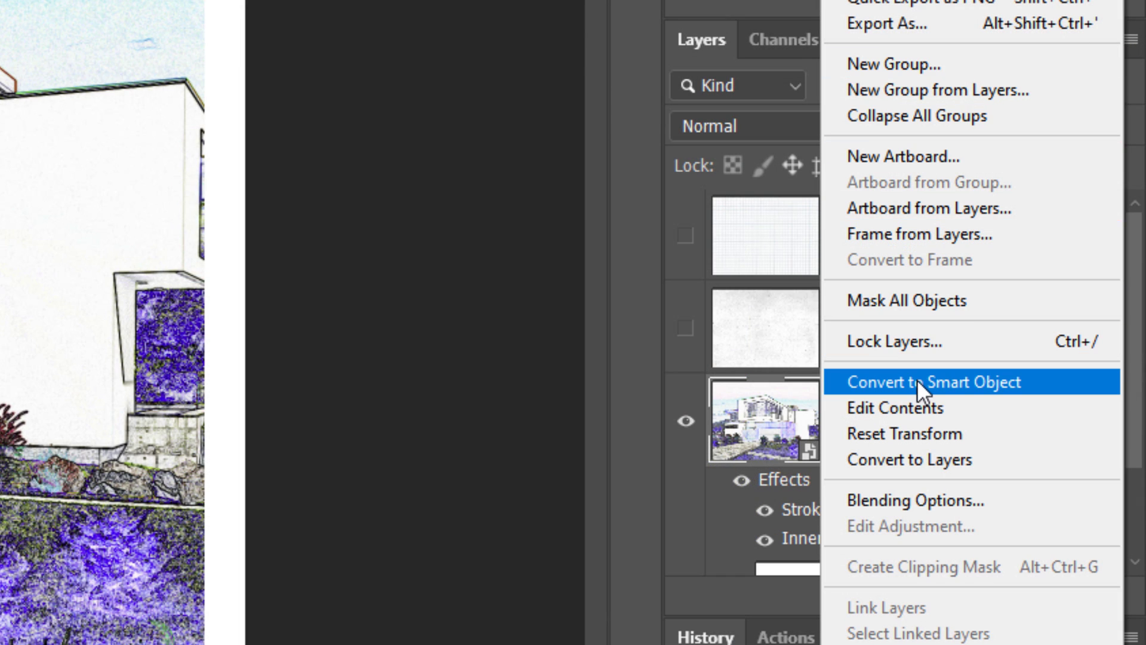
Convert the framed house layer to a Smart Object and add a Black & White adjustment.
{"action": "left_click", "coordinate": [932, 381]}
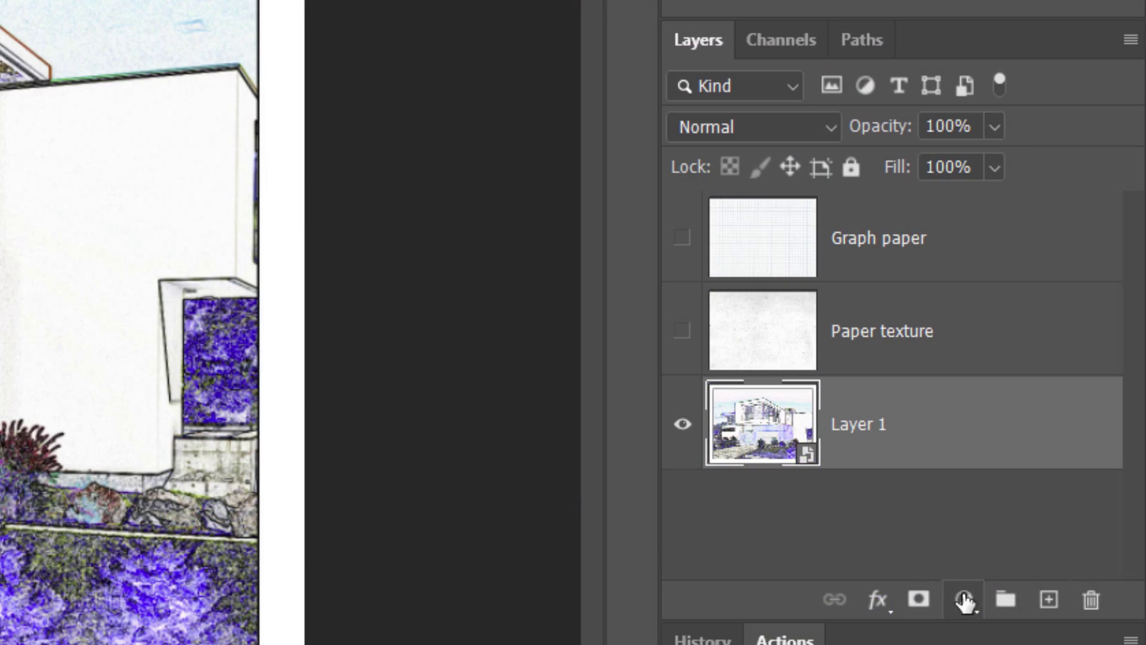
{"action": "left_click", "coordinate": [964, 598]}
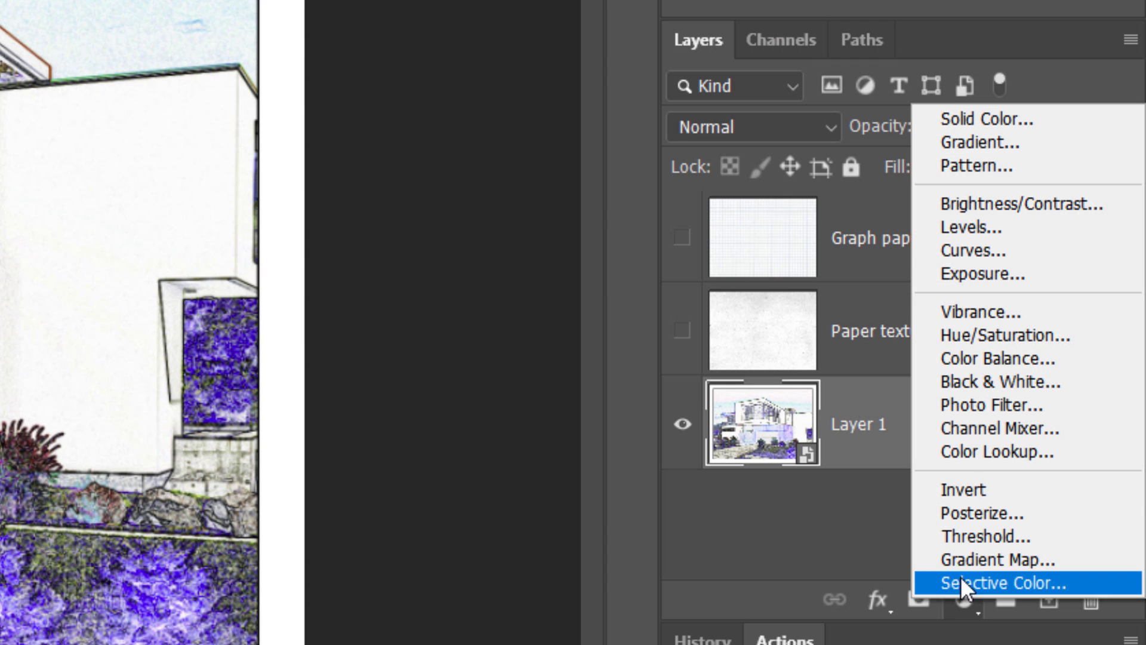
{"action": "left_click", "coordinate": [987, 381]}
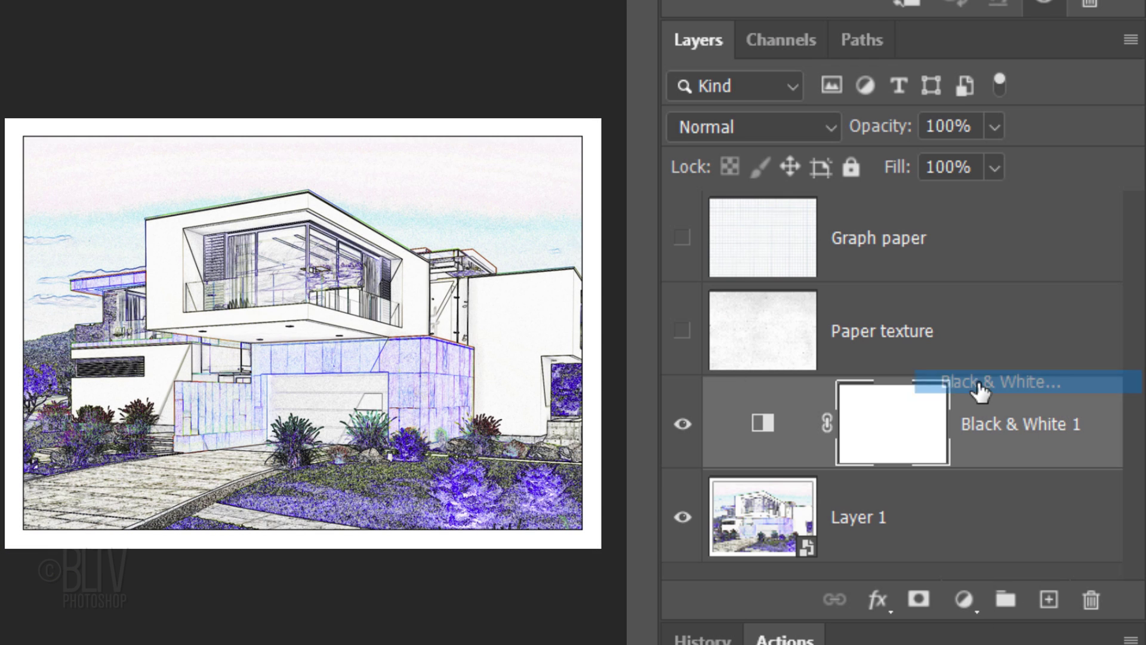
Show the Paper texture layer and set its blend mode to Linear Burn.
{"action": "left_click", "coordinate": [681, 330]}
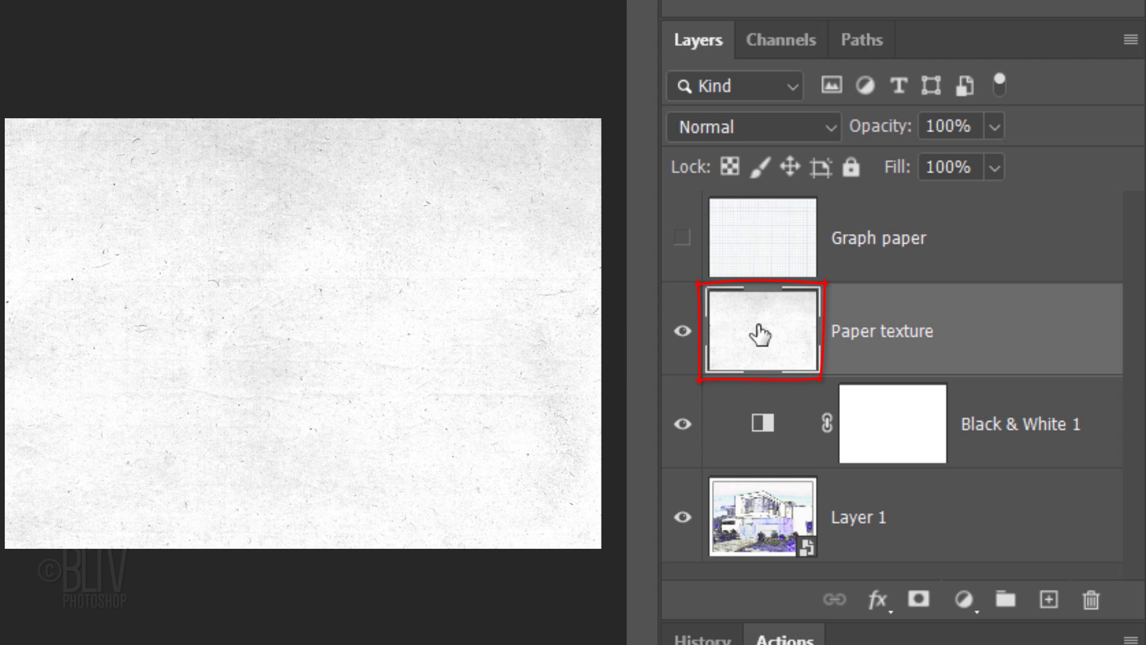
{"action": "left_click", "coordinate": [746, 126]}
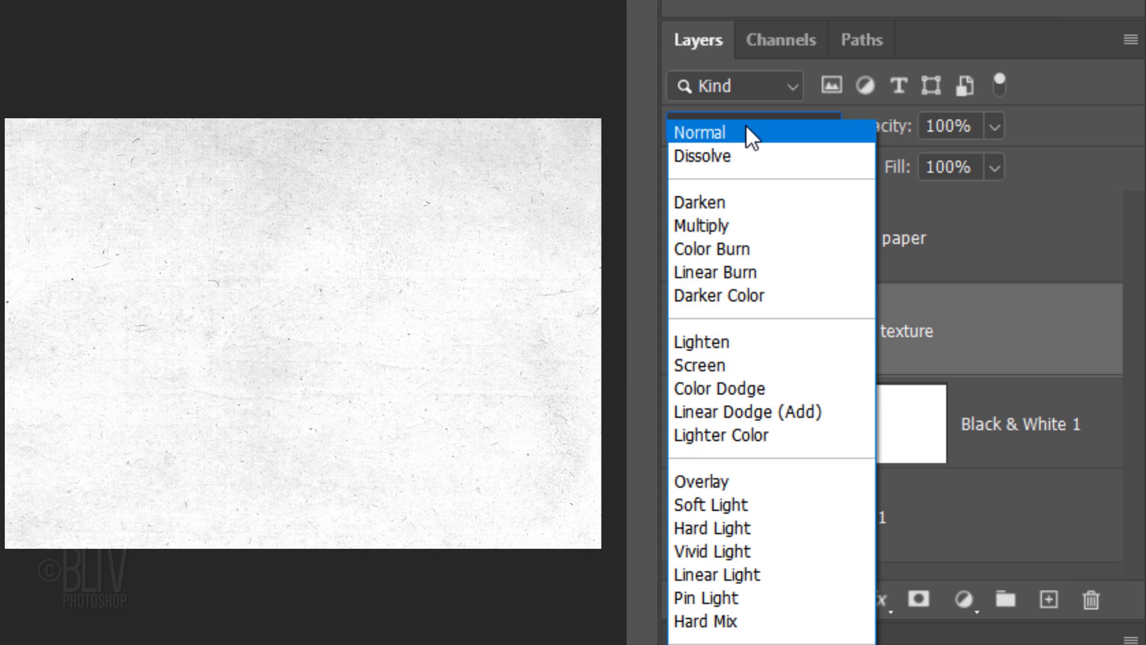
{"action": "left_click", "coordinate": [715, 273]}
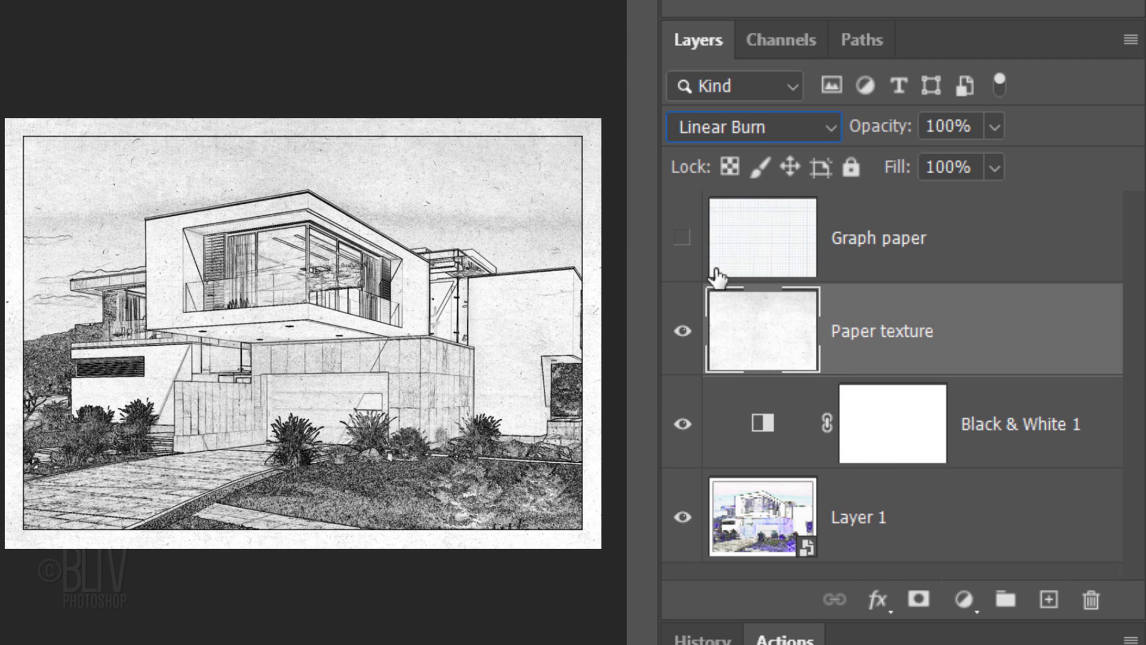
Show the Graph paper layer in Linear Burn at 70% opacity.
{"action": "left_click", "coordinate": [680, 240]}
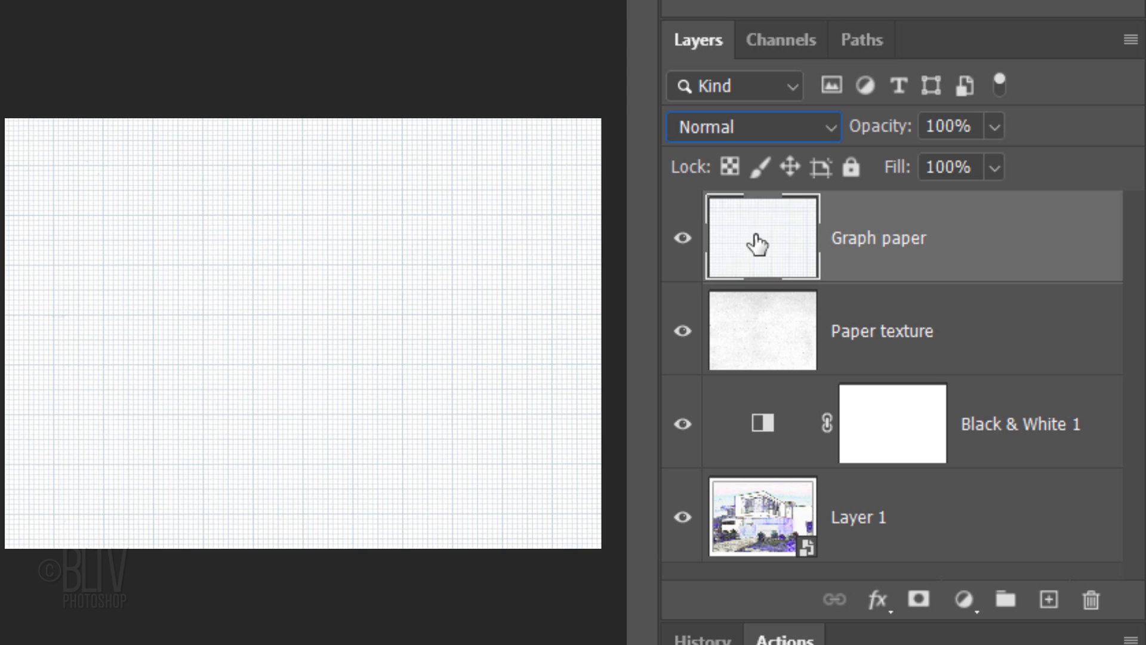
{"action": "left_click", "coordinate": [752, 127]}
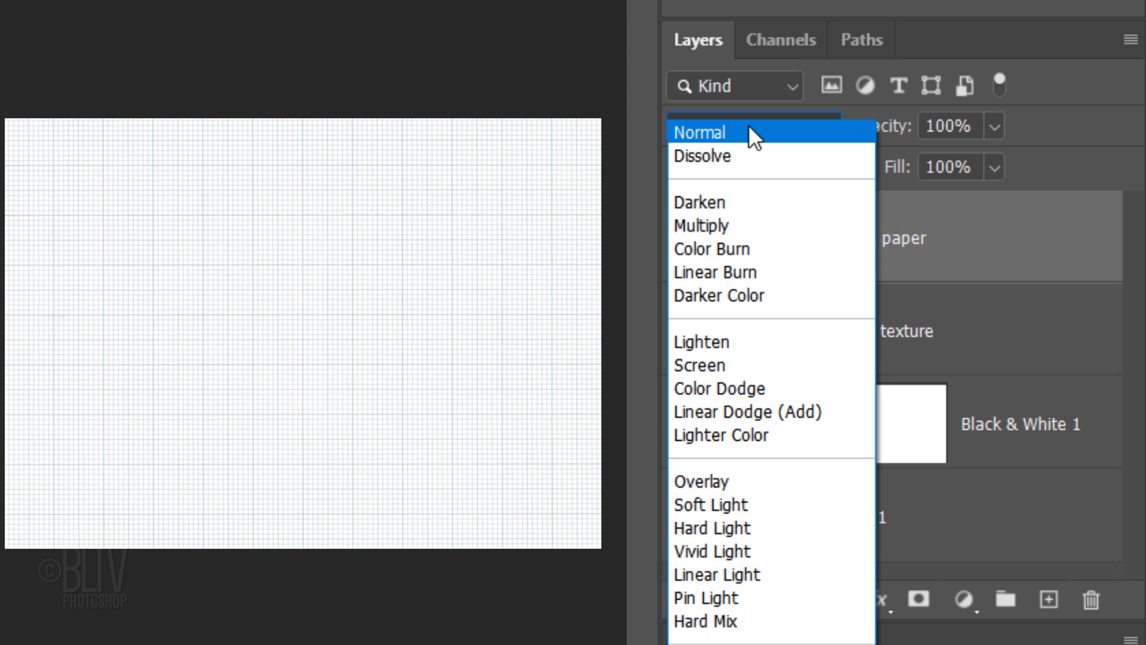
{"action": "left_click", "coordinate": [716, 276]}
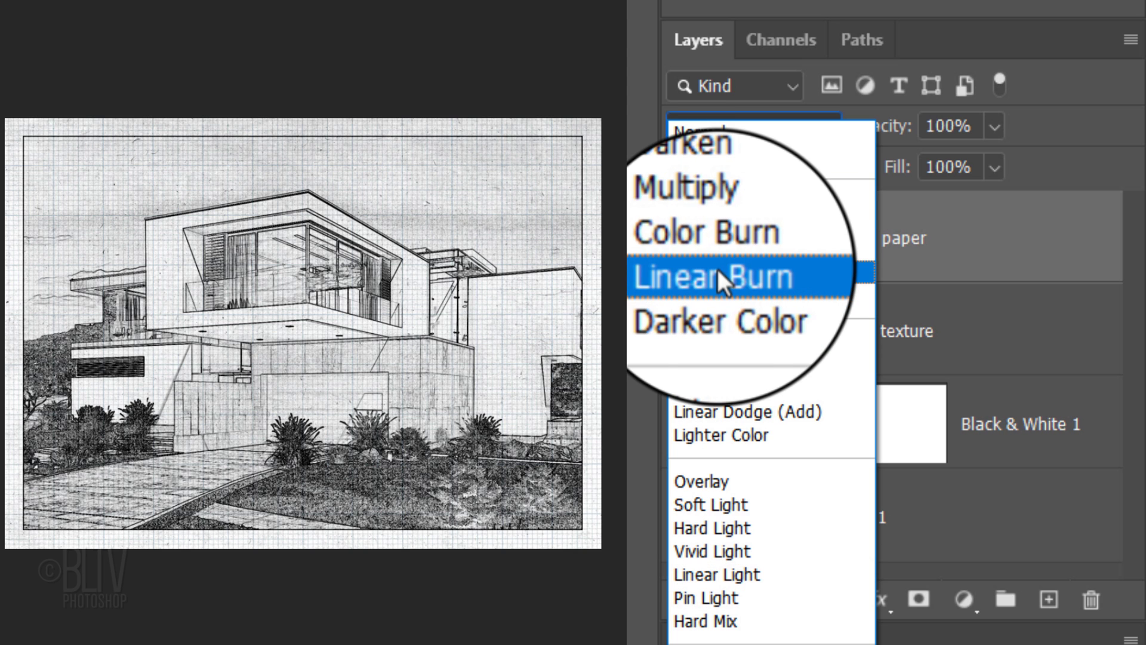
{"action": "left_click", "coordinate": [719, 276]}
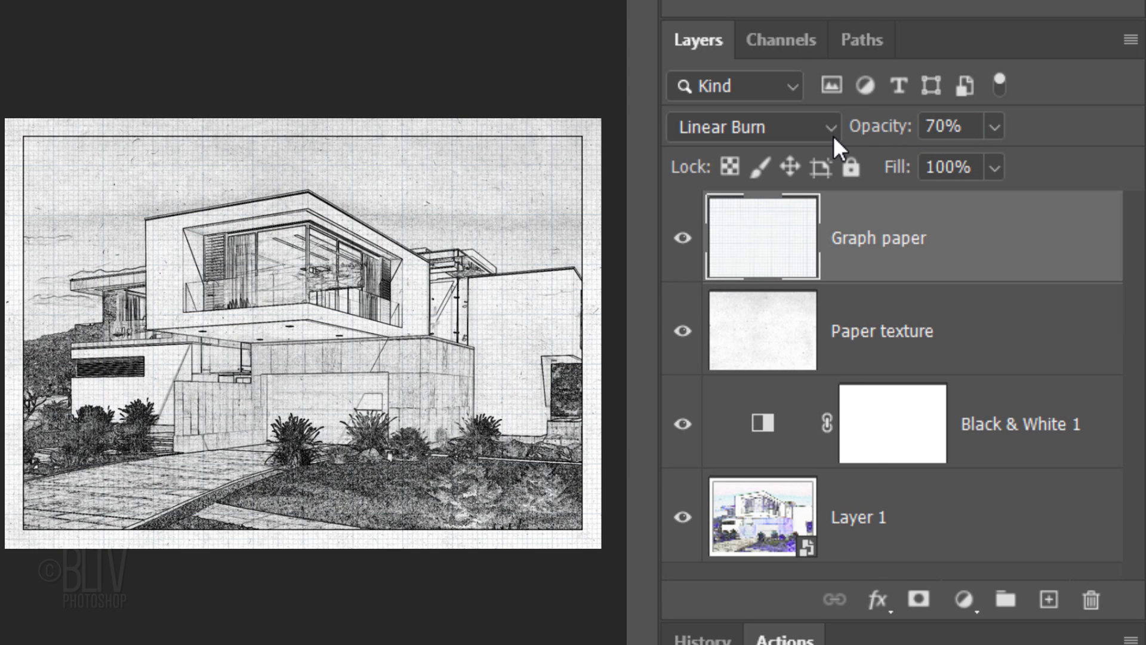
{"action": "left_click", "coordinate": [961, 603]}
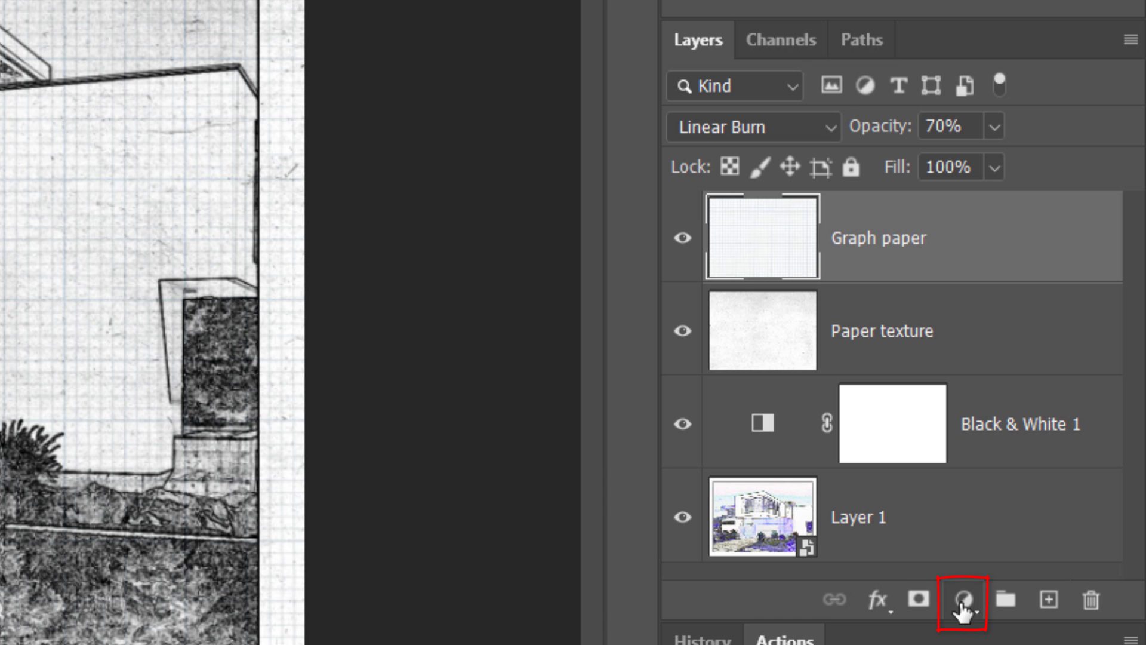
Add a Solid Color fill layer above the graph paper using hex 0036A5.
{"action": "left_click", "coordinate": [962, 602]}
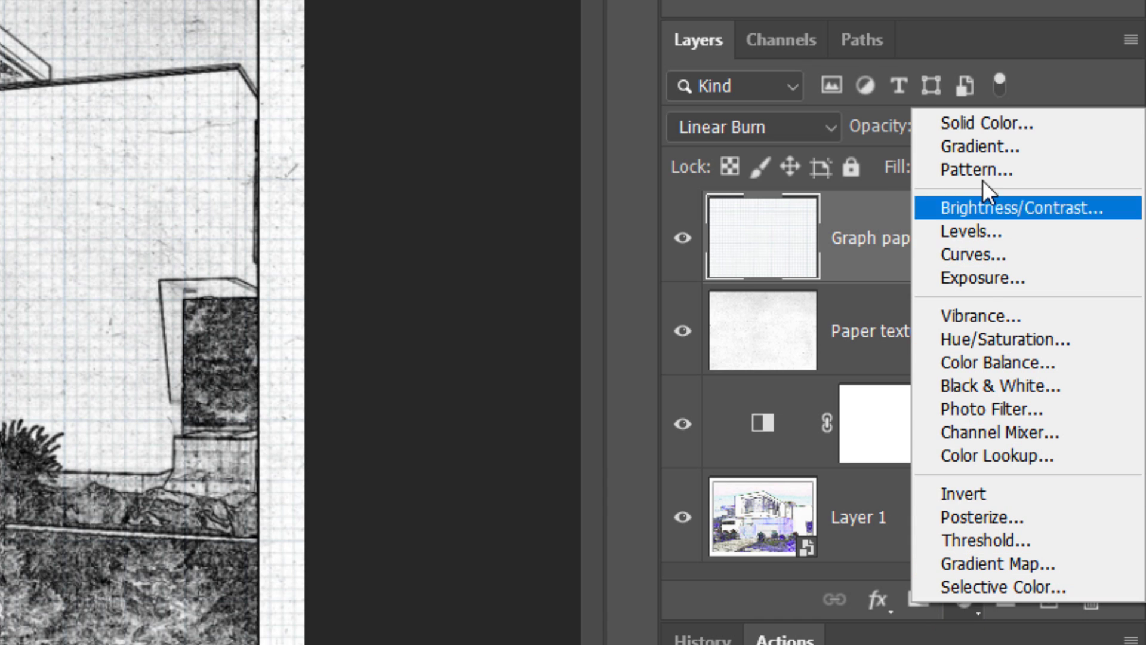
{"action": "left_click", "coordinate": [986, 123]}
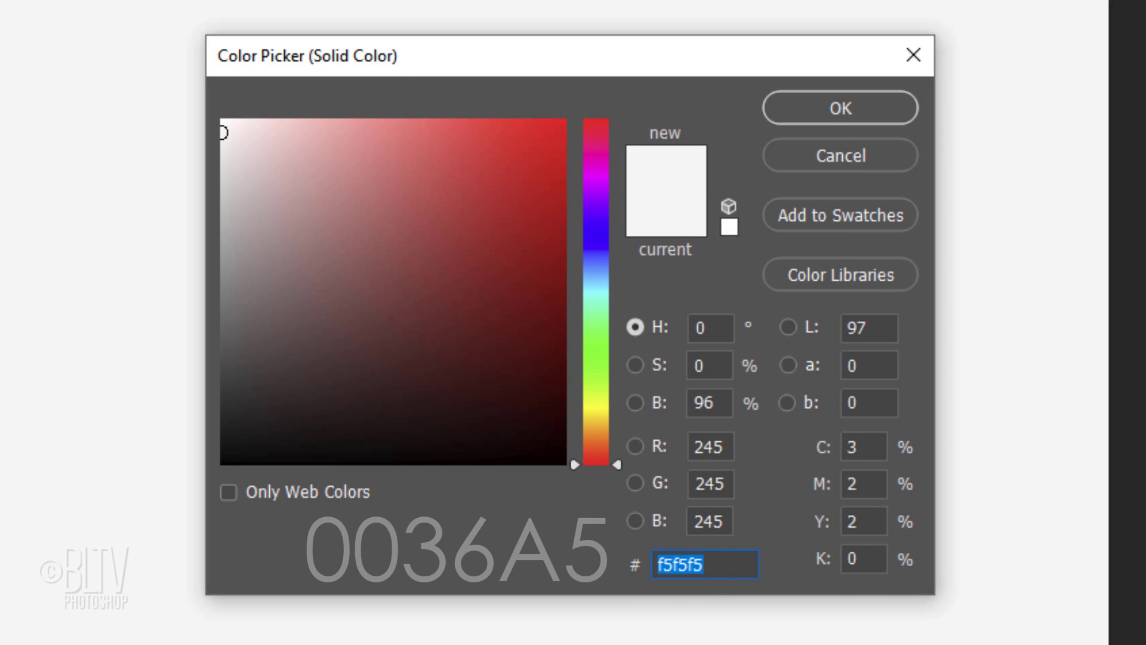
{"action": "type", "text": "003"}
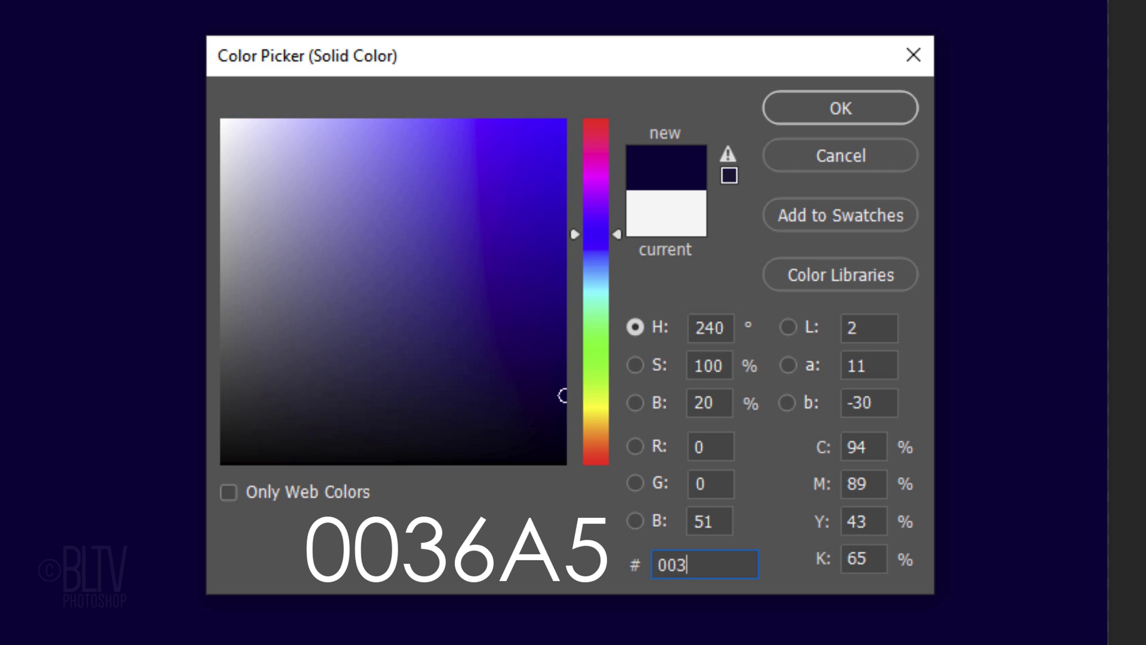
{"action": "type", "text": "6A"}
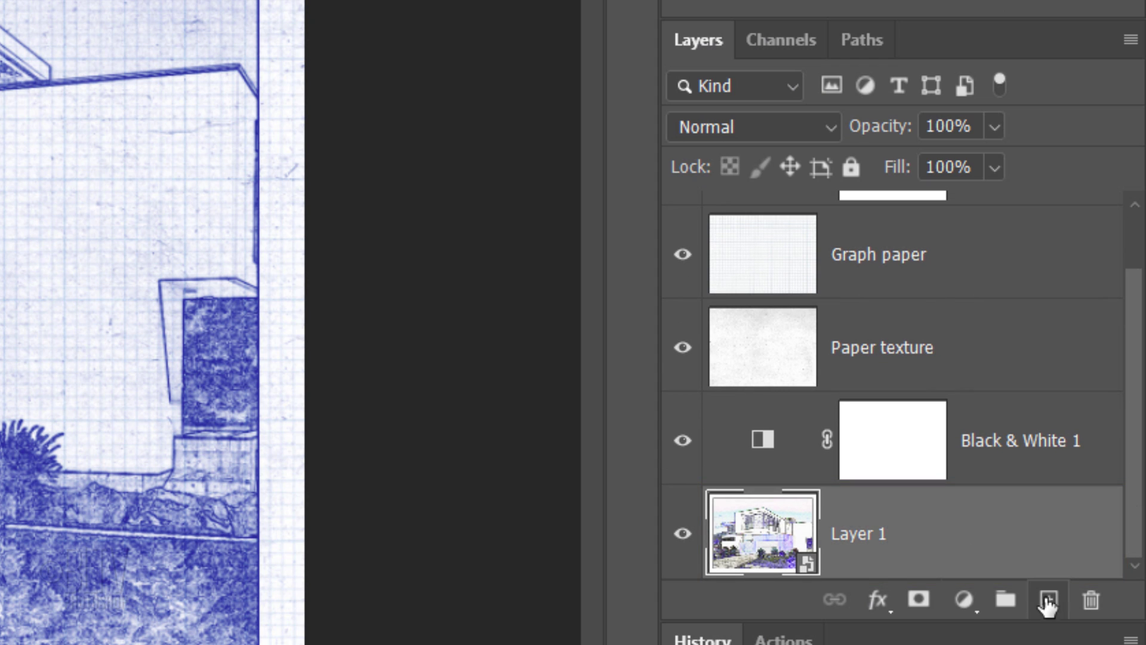
Add a new layer and set the Type tool to Blueprint font, 20 pt, Sharp anti-aliasing.
{"action": "left_click", "coordinate": [1048, 599]}
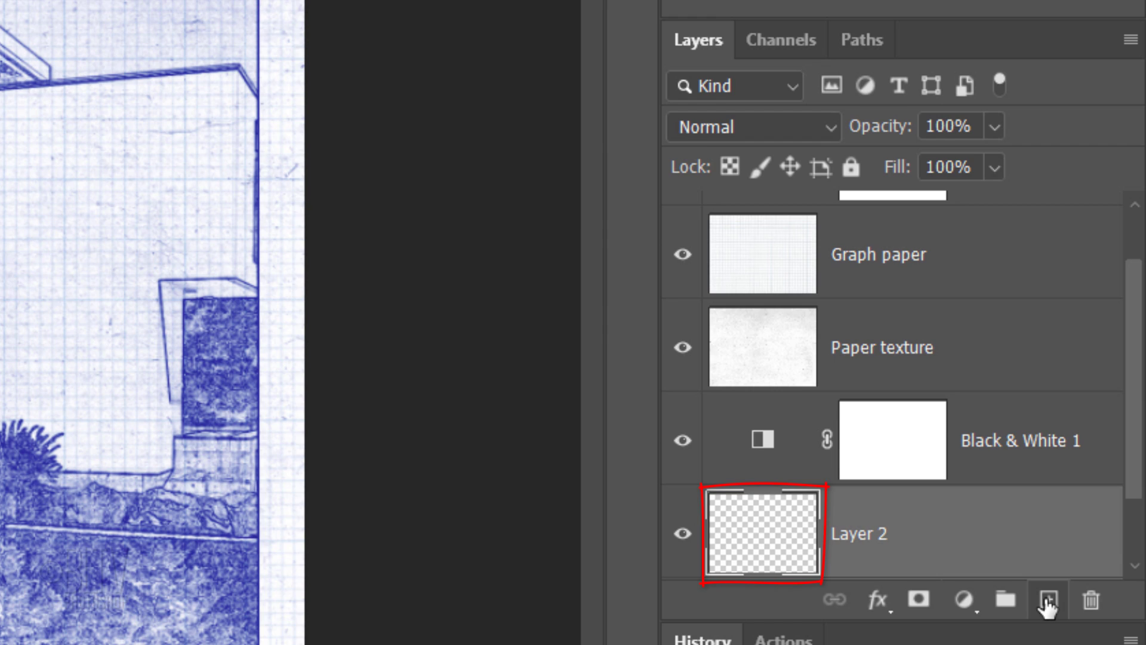
{"action": "left_click", "coordinate": [44, 181]}
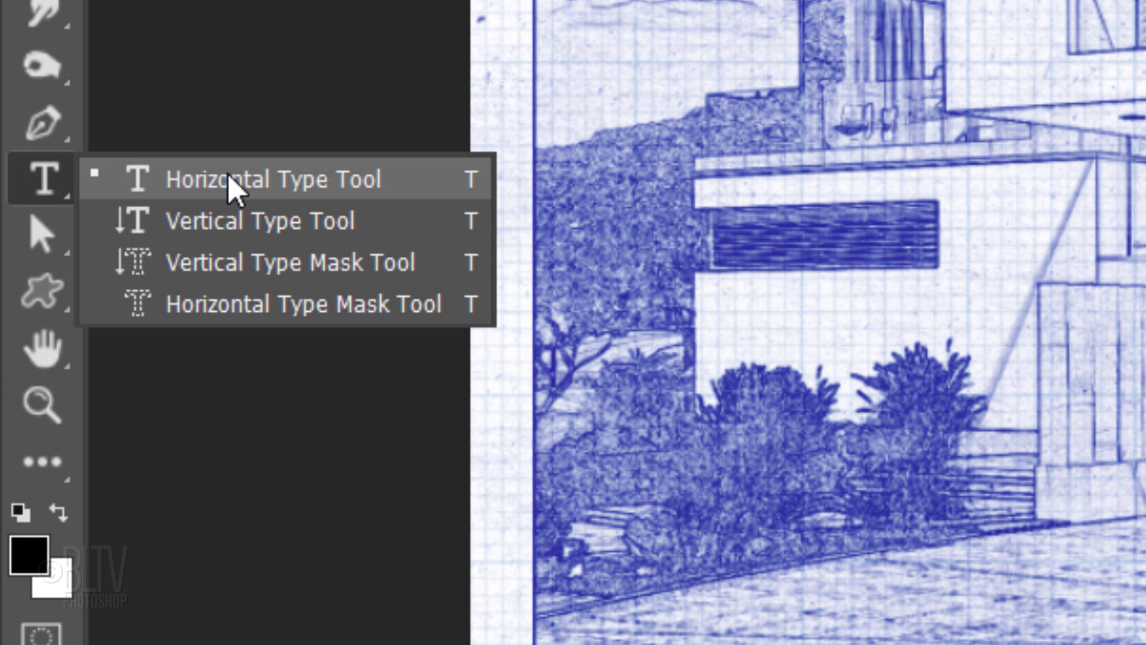
{"action": "key", "text": "d"}
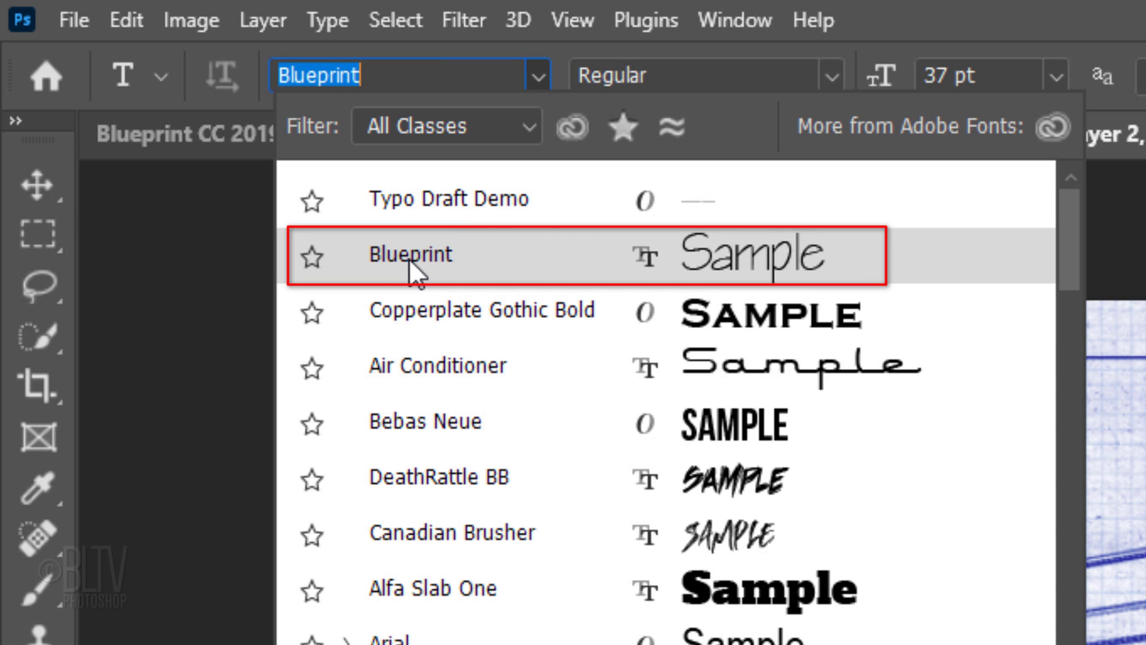
{"action": "left_click", "coordinate": [411, 254]}
{"action": "type", "text": "20"}
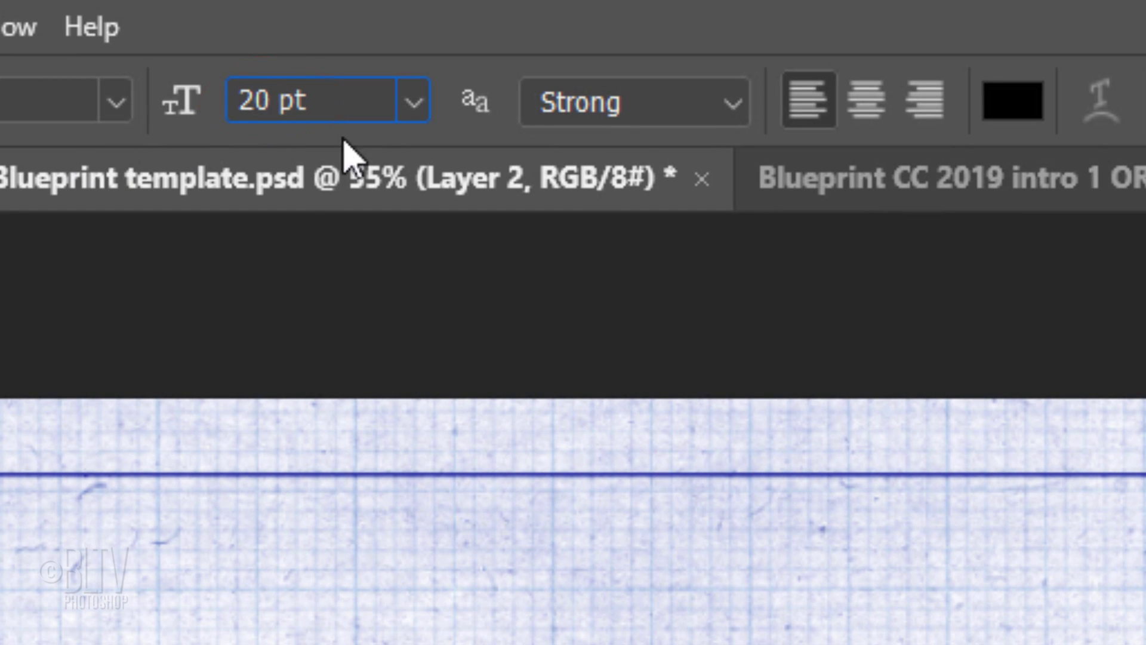
{"action": "left_click", "coordinate": [632, 101]}
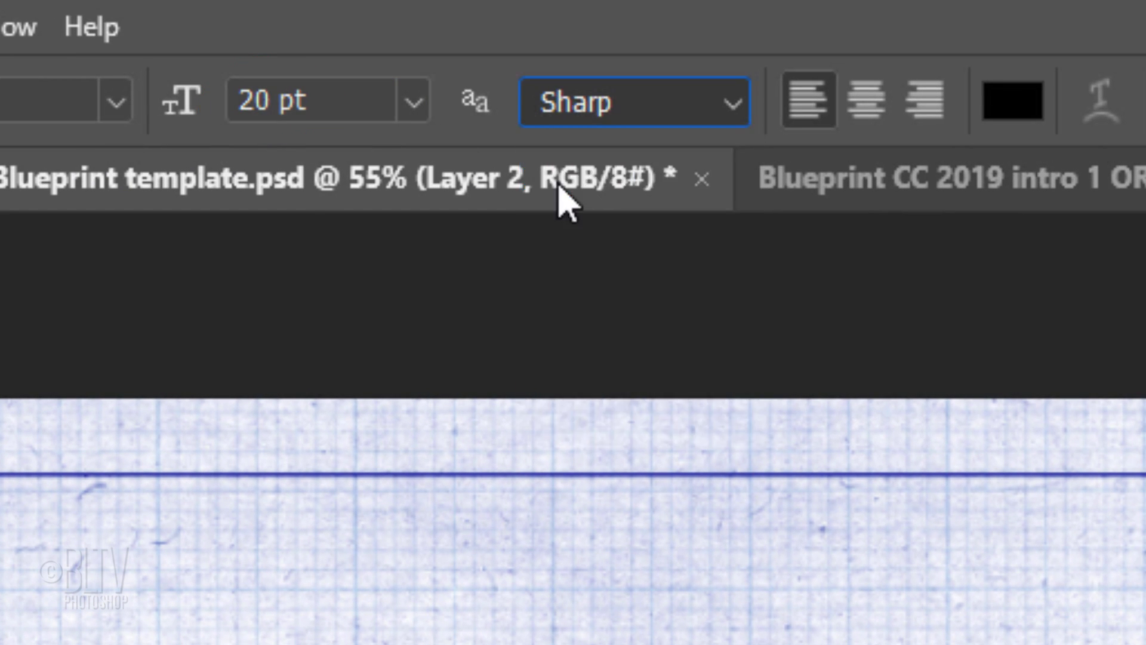
Type 'Smith Residence' and 'Sleepy Hollow, NY' as two lines near the top-left.
{"action": "left_click", "coordinate": [803, 101]}
{"action": "type", "text": "Smith"}
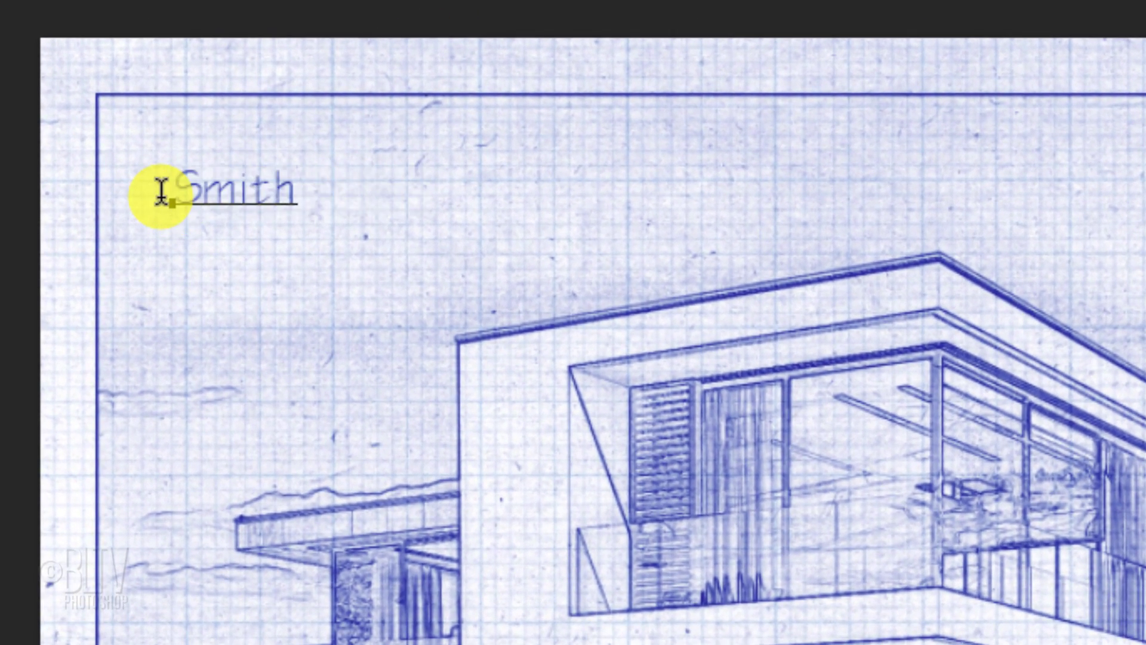
{"action": "type", "text": "Residence"}
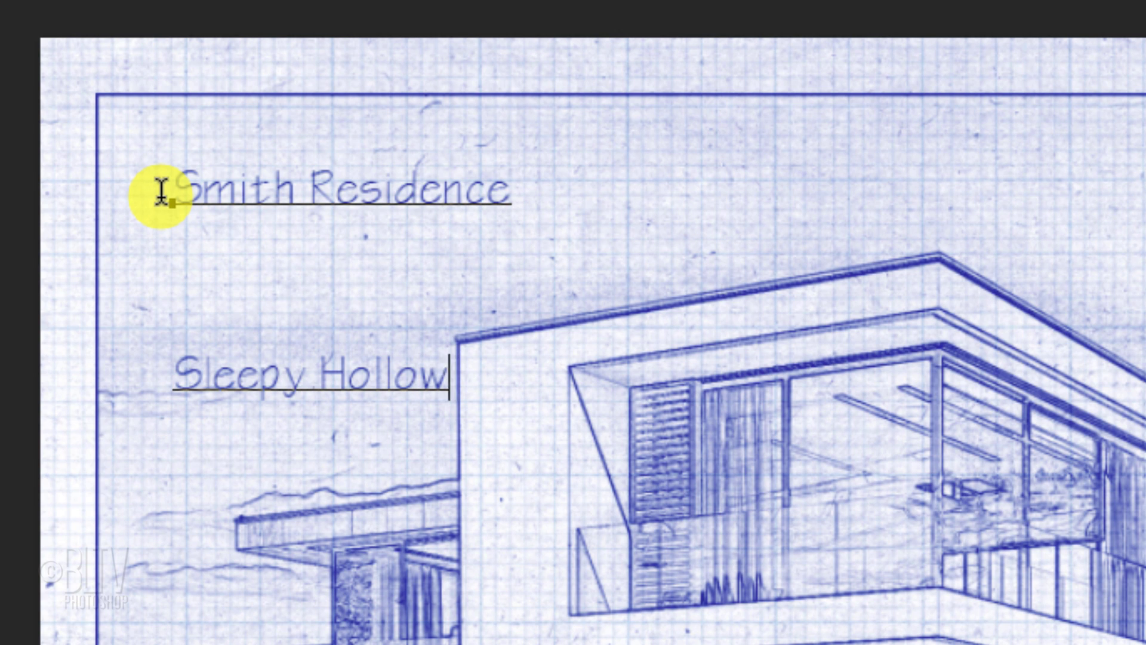
{"action": "type", "text": ", NY"}
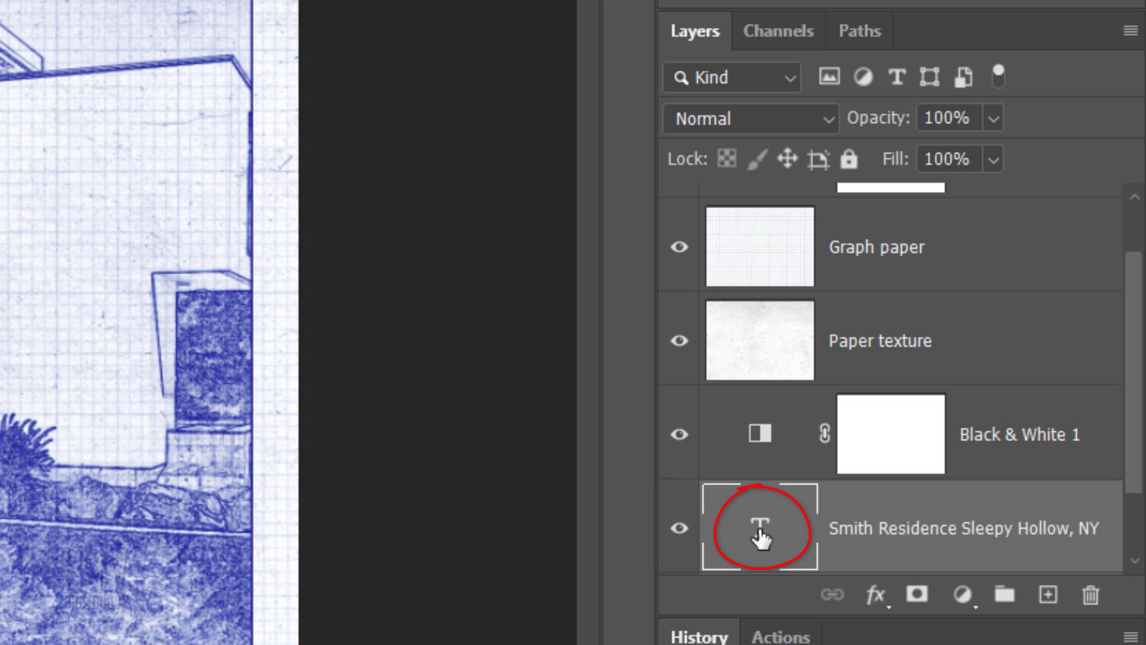
Set the title leading to 25 pt and drag the title into the frame's bottom-right corner.
{"action": "double_click", "coordinate": [759, 526]}
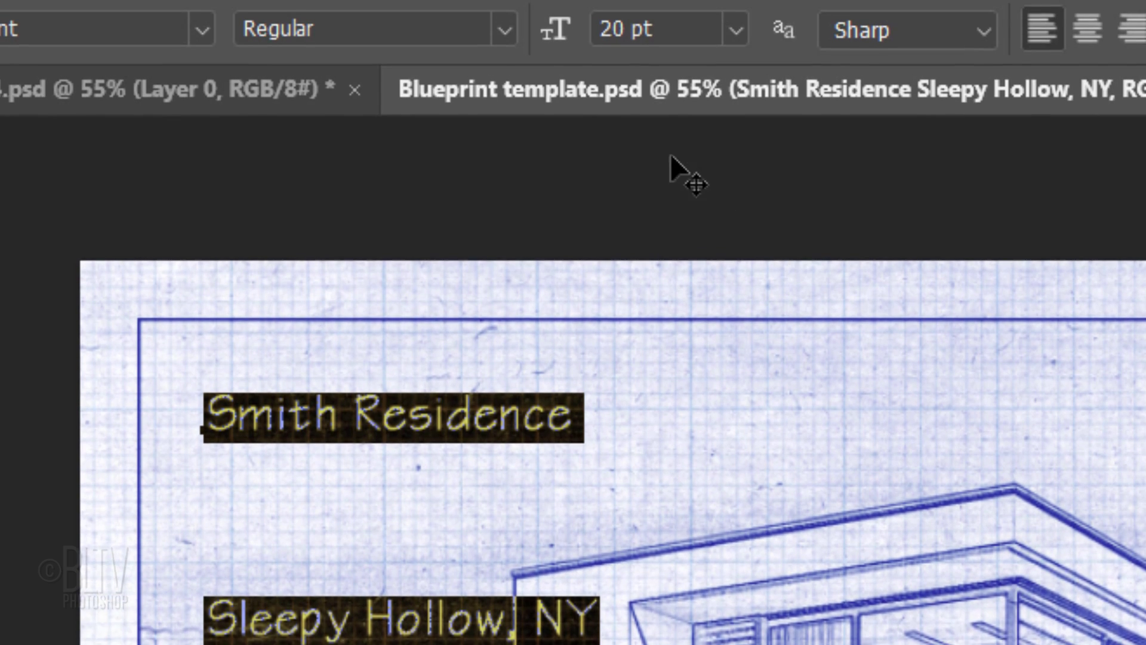
{"action": "left_click", "coordinate": [404, 20]}
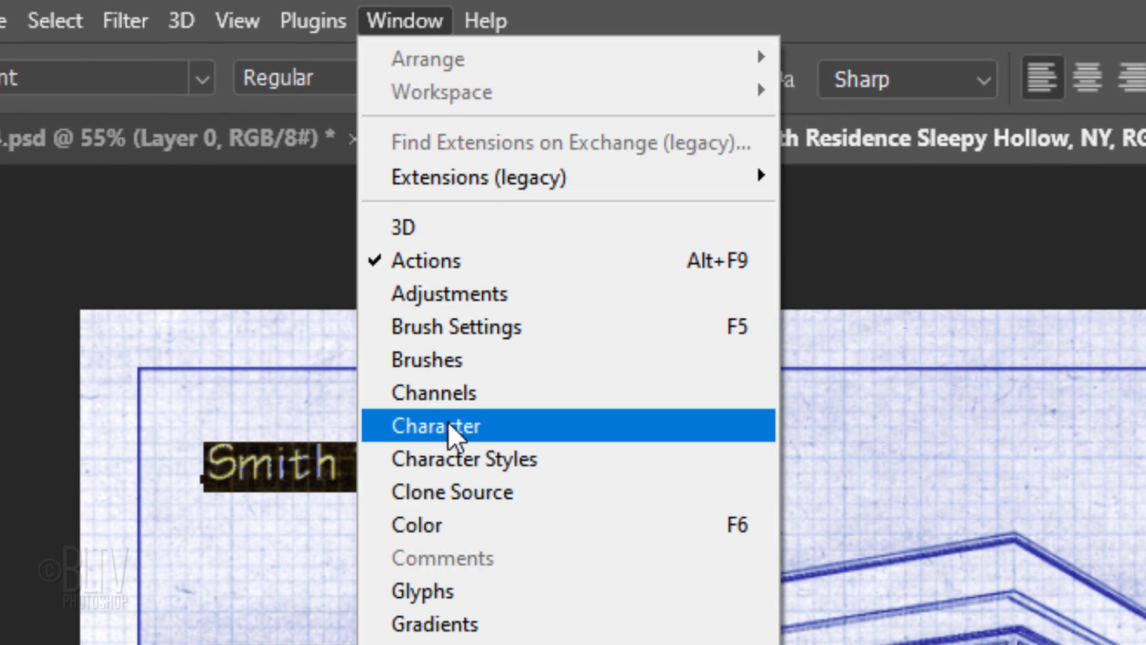
{"action": "left_click", "coordinate": [436, 426]}
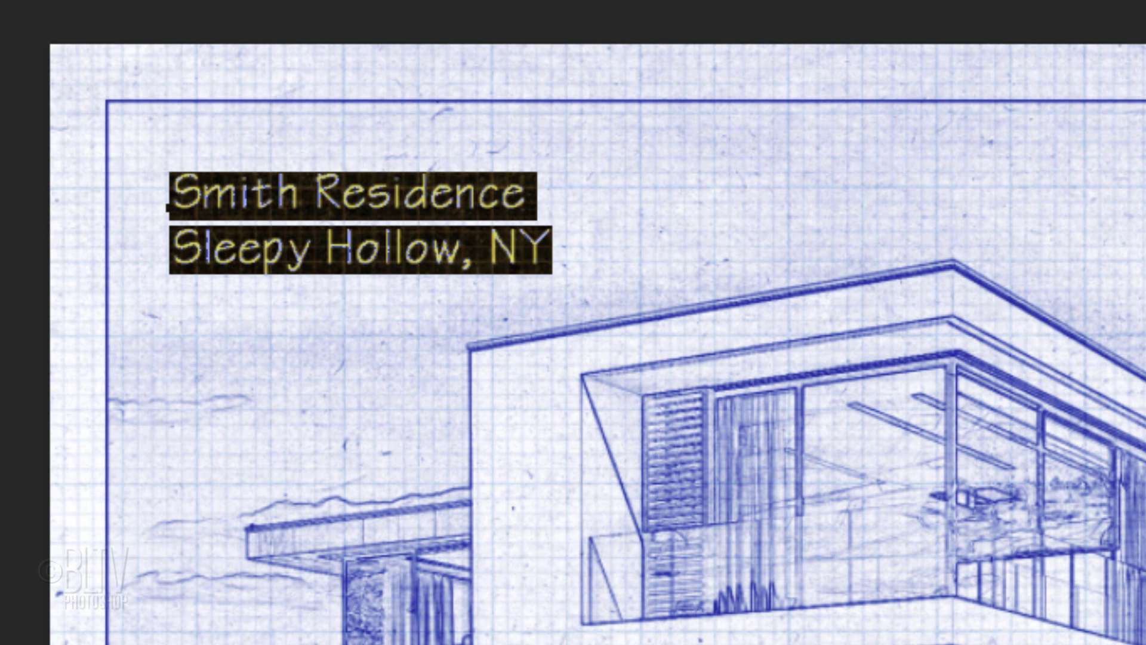
{"action": "mouse_move", "coordinate": [671, 225]}
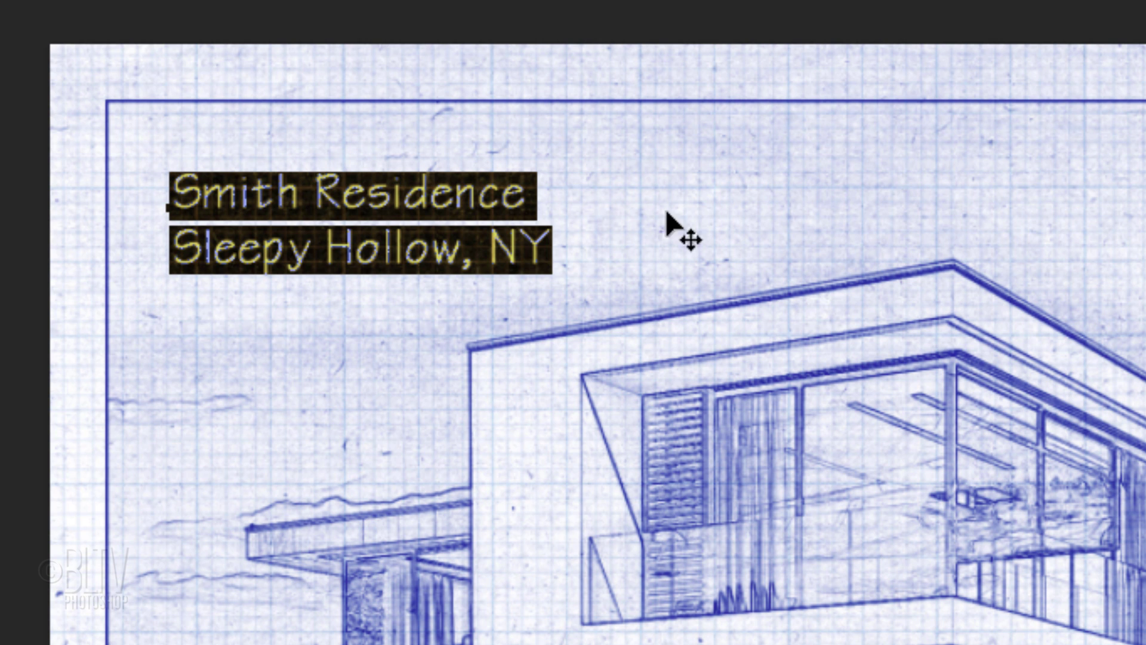
{"action": "mouse_move", "coordinate": [662, 230]}
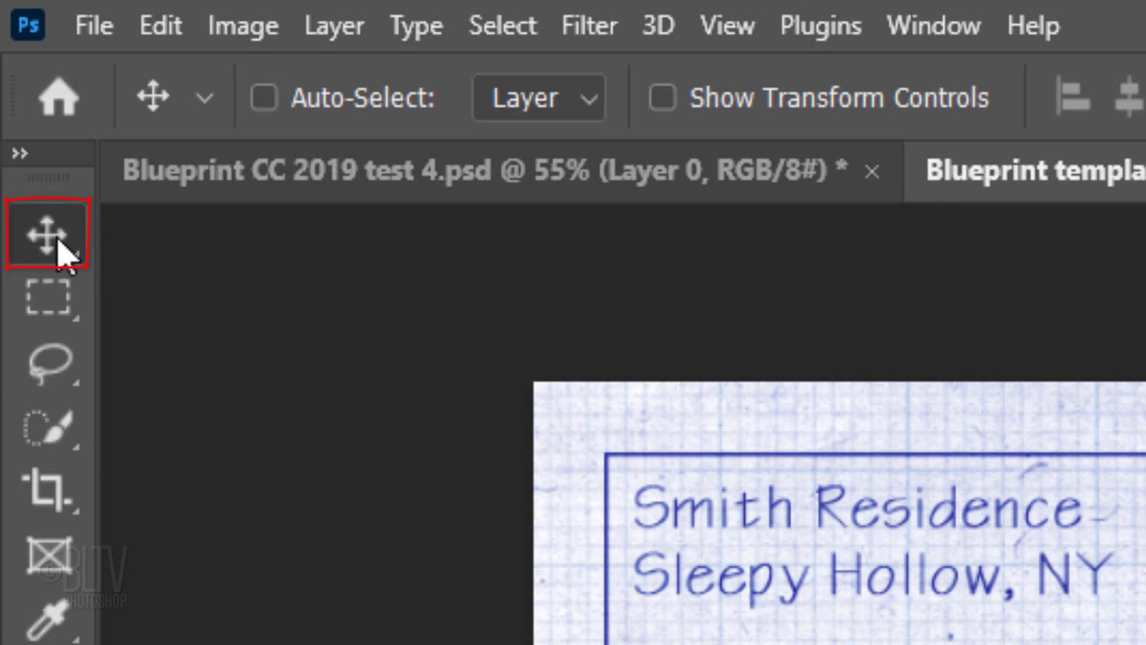
{"action": "left_click", "coordinate": [395, 47]}
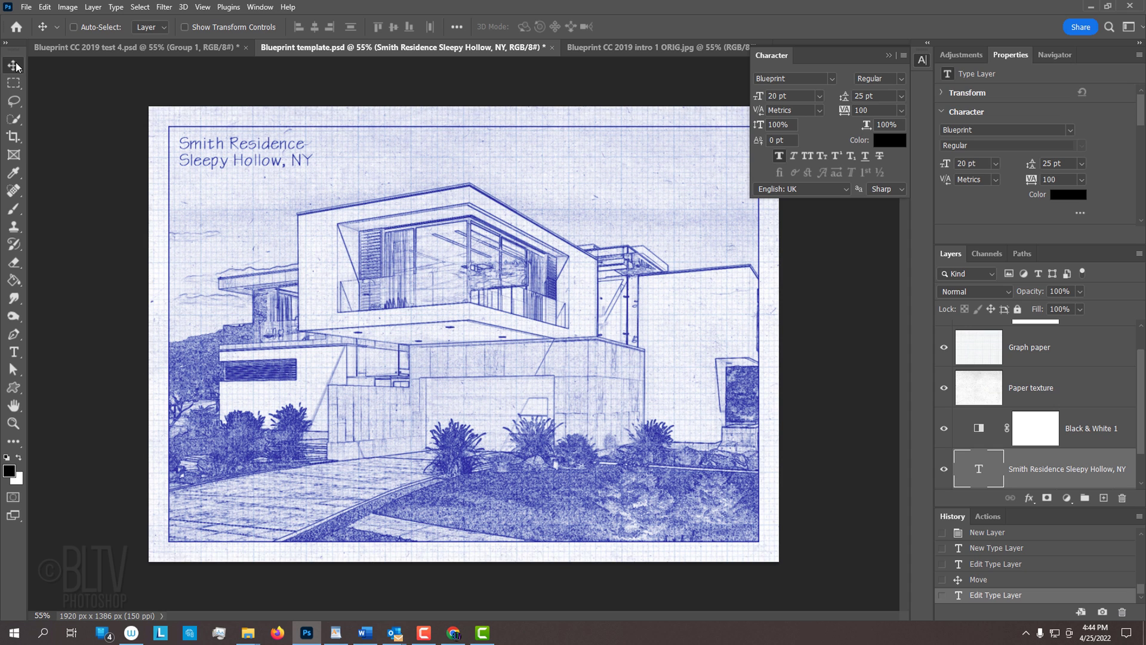
{"action": "left_click_drag", "start_coordinate": [241, 150], "coordinate": [398, 234]}
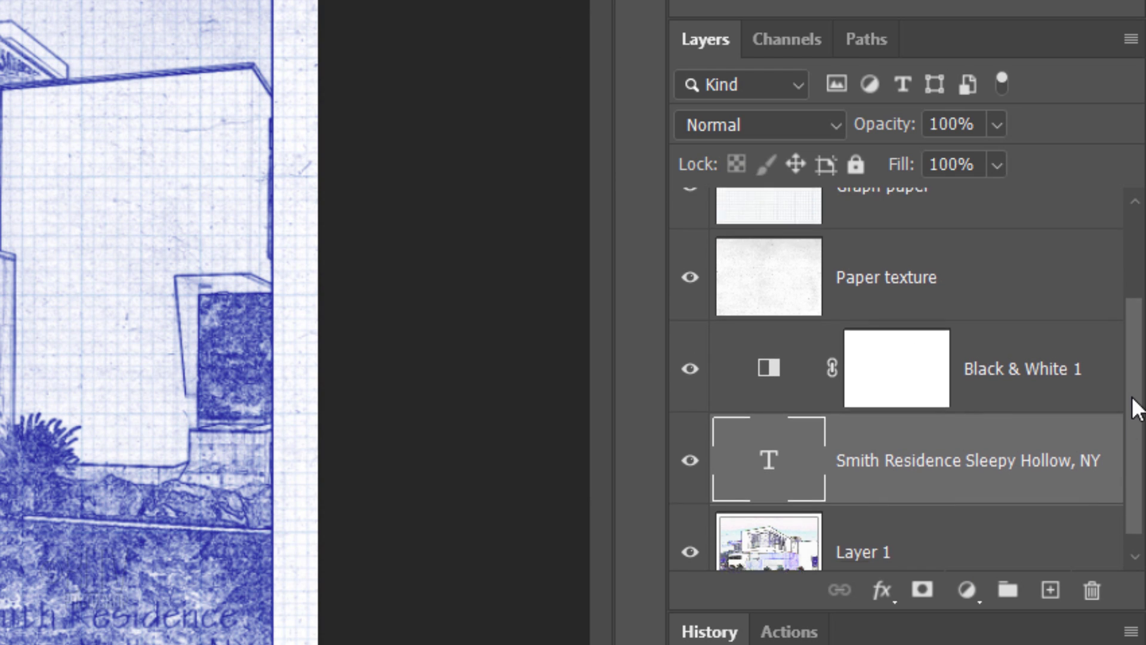
Add a layer beneath the title text and fill a white rectangle behind the title.
{"action": "left_click", "coordinate": [1048, 592]}
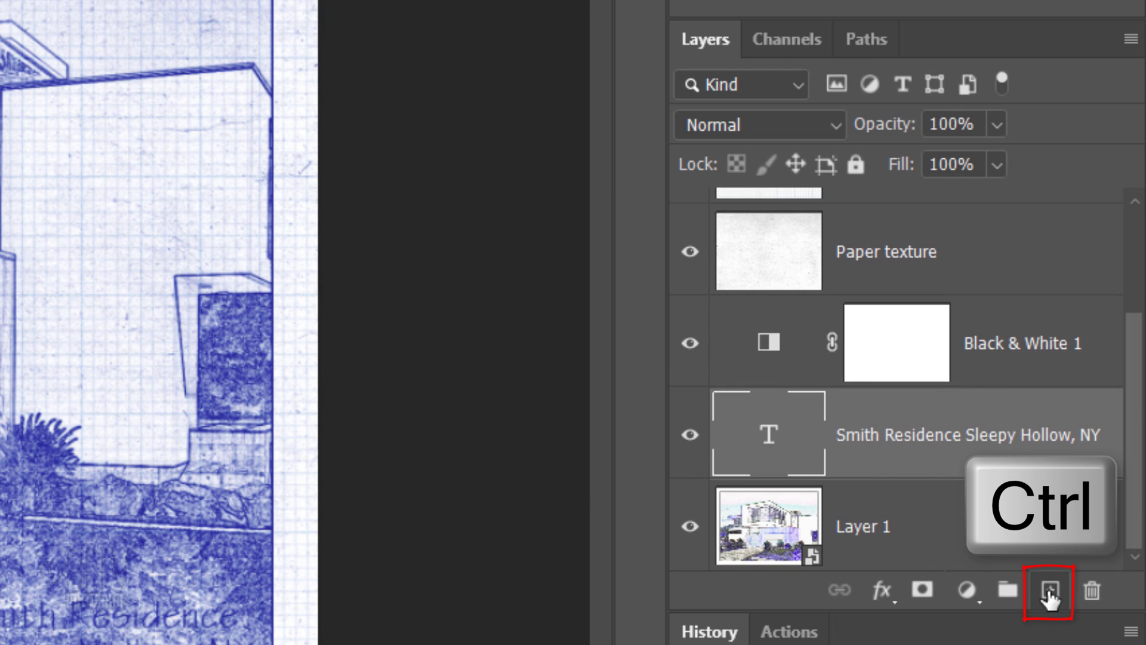
{"action": "left_click", "coordinate": [1049, 590]}
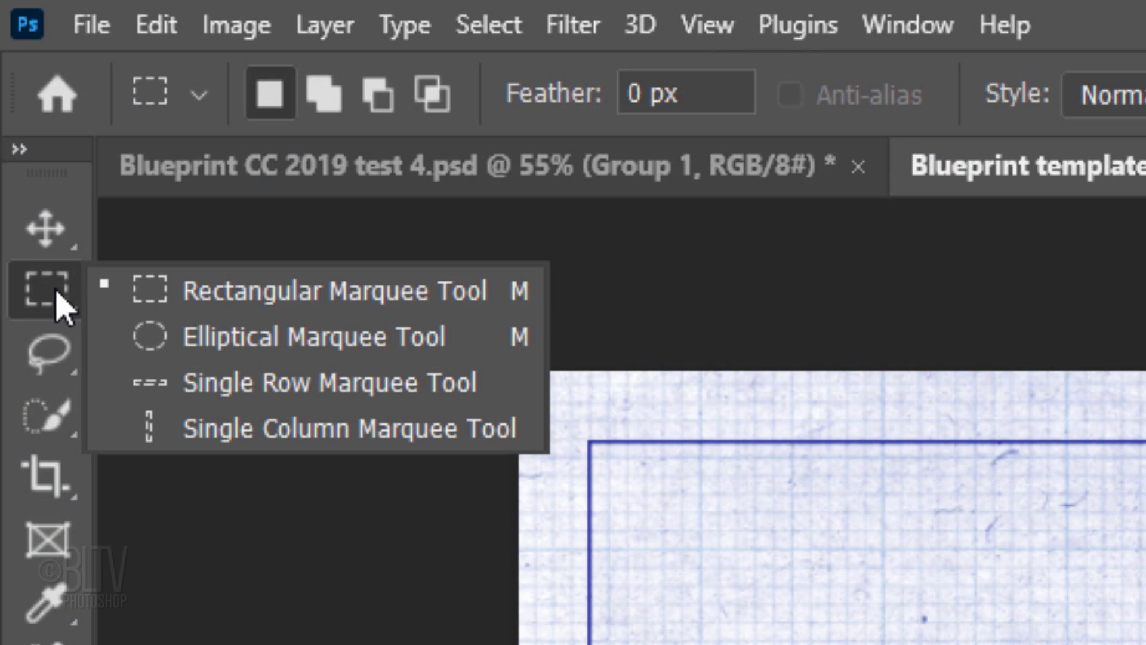
{"action": "mouse_move", "coordinate": [201, 291]}
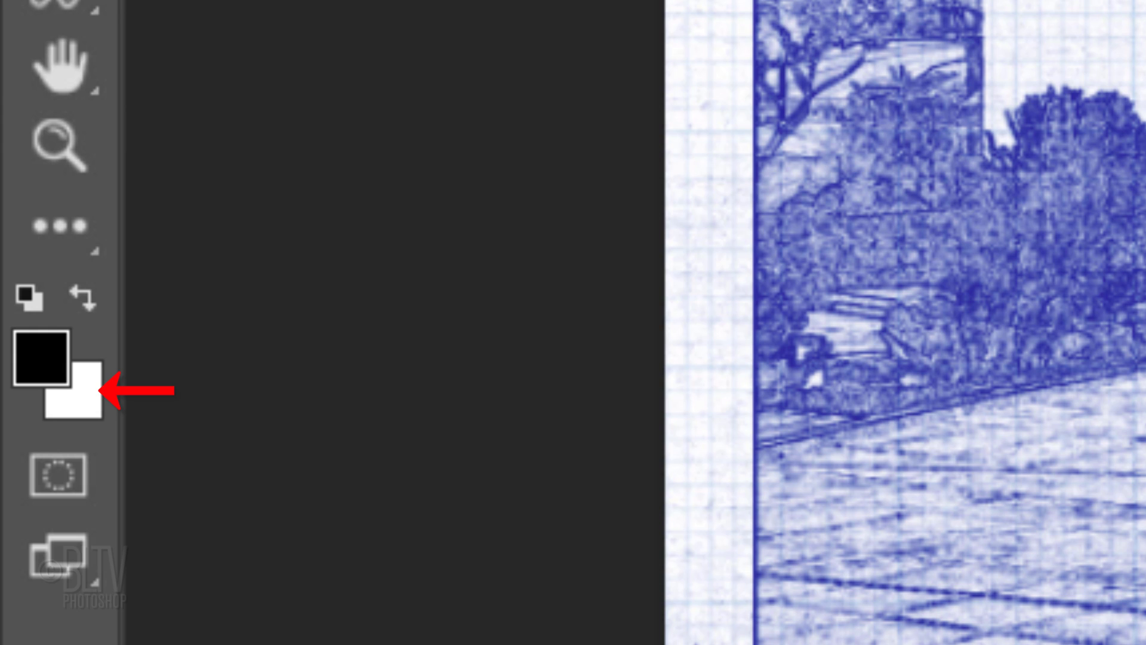
{"action": "key", "text": "ctrl+d"}
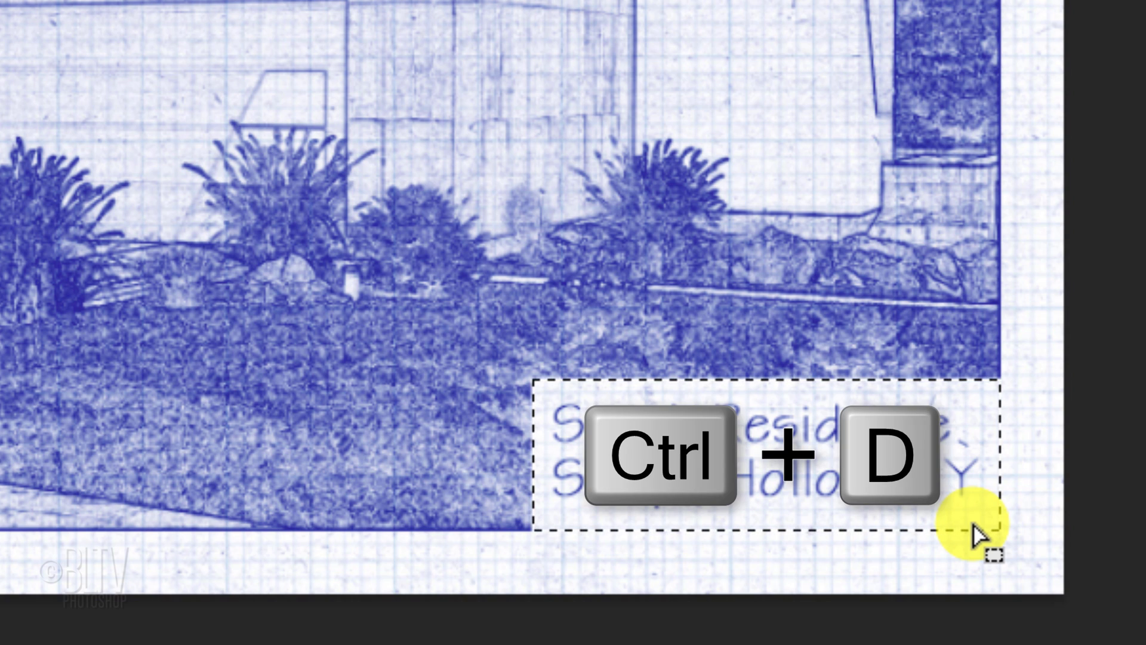
{"action": "key", "text": "ctrl+d"}
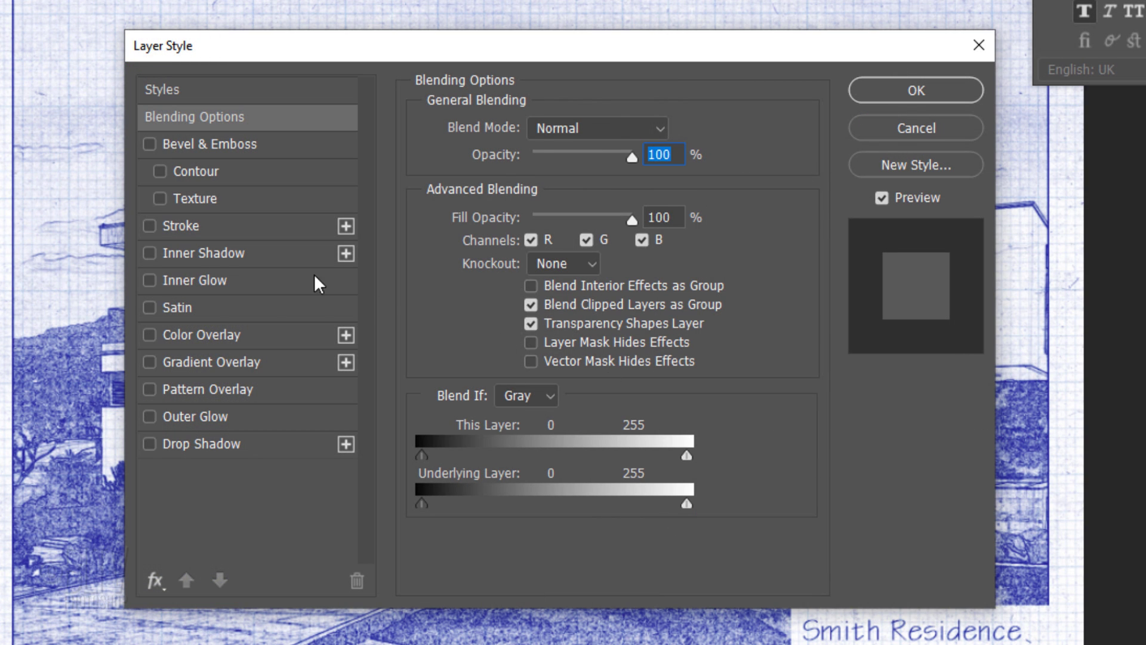
Apply a black inside Stroke layer style to the white title box.
{"action": "left_click", "coordinate": [149, 220]}
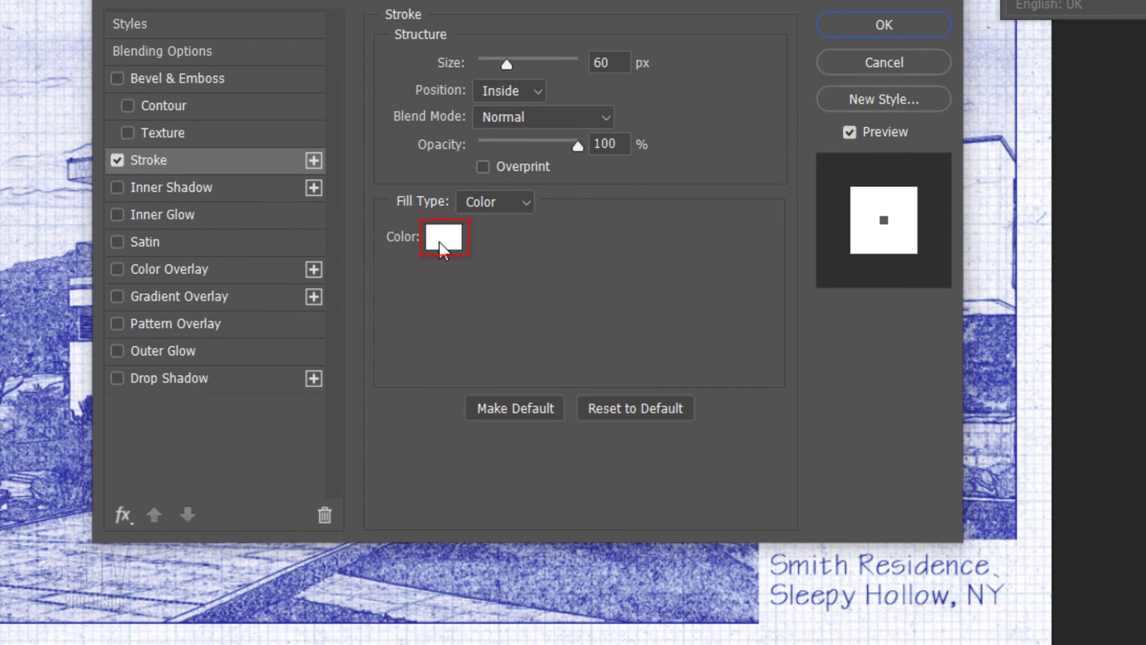
{"action": "left_click", "coordinate": [443, 237]}
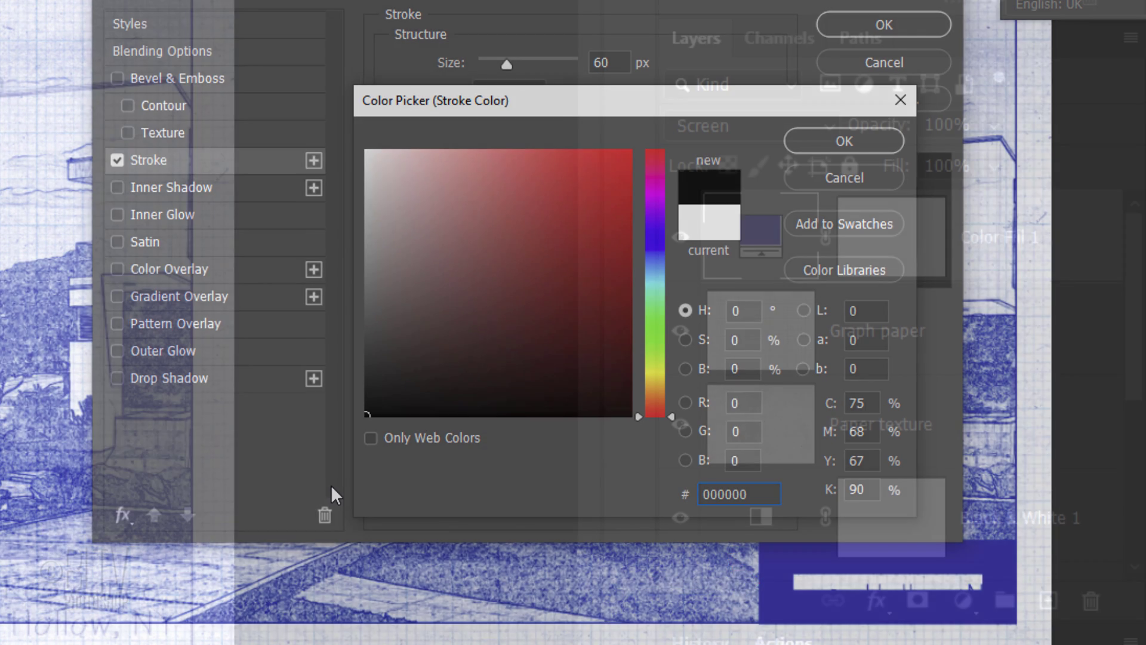
{"action": "left_click", "coordinate": [842, 140]}
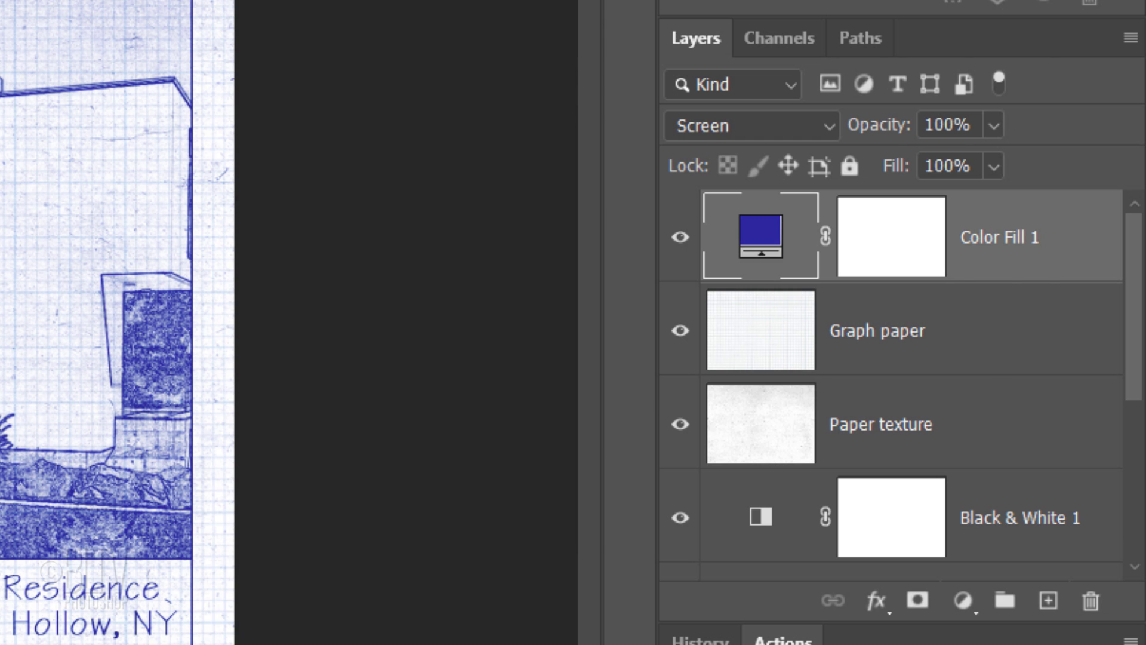
{"action": "left_click", "coordinate": [873, 599]}
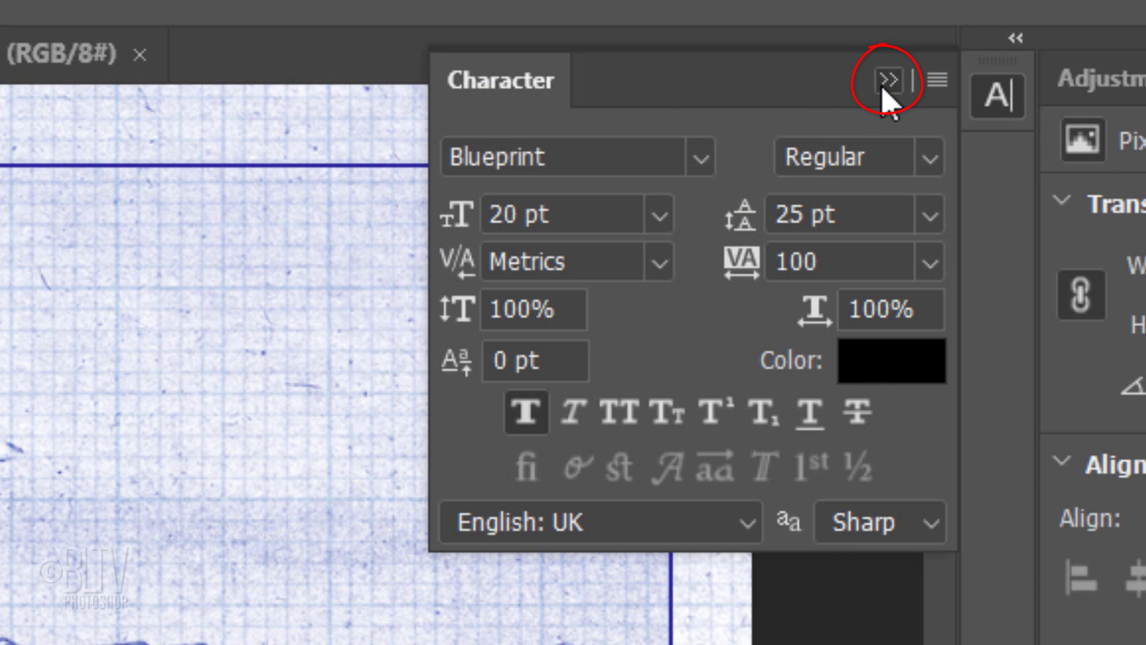
Add an Invert adjustment layer above the Graph paper layer.
{"action": "left_click", "coordinate": [890, 79]}
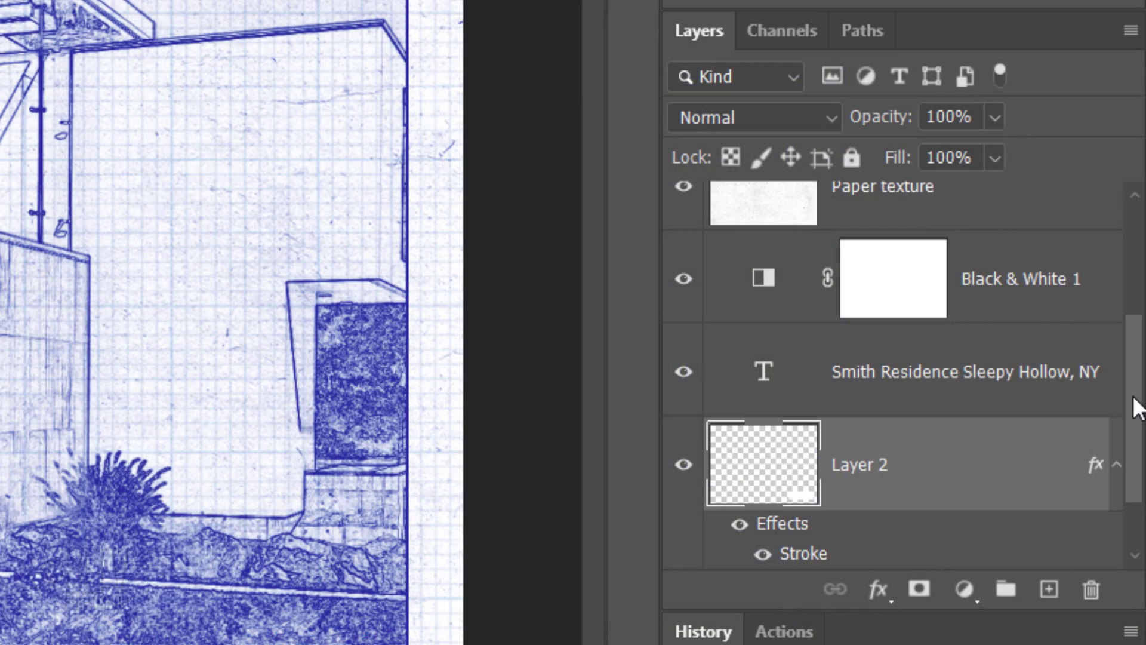
{"action": "scroll", "scroll_direction": "up", "scroll_amount": 3}
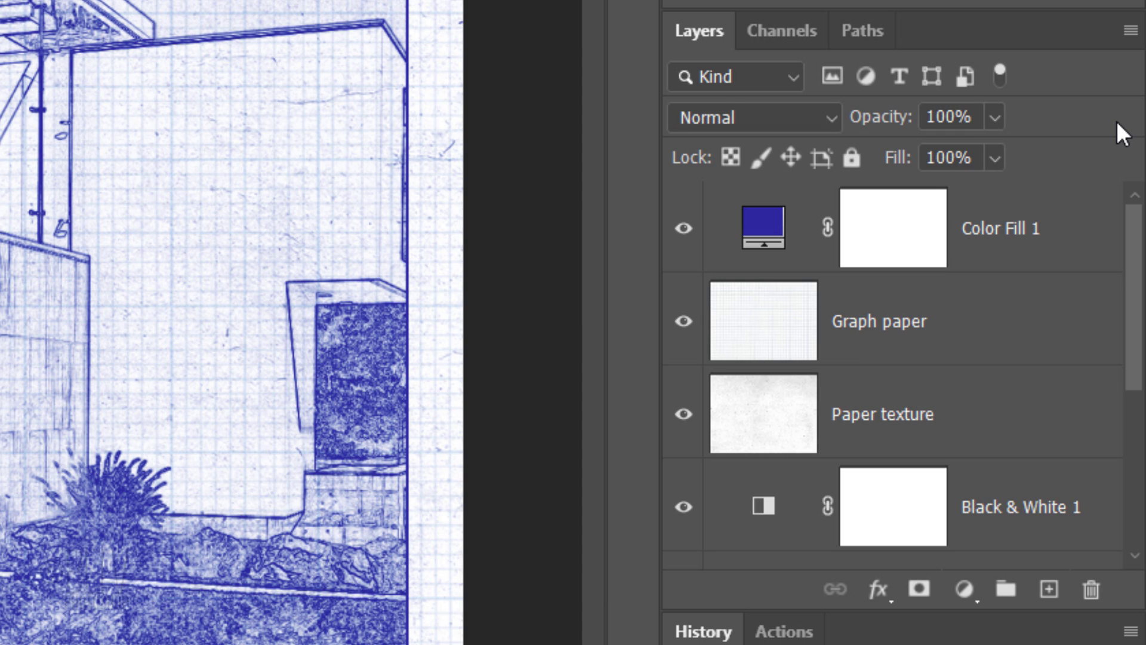
{"action": "left_click", "coordinate": [879, 321]}
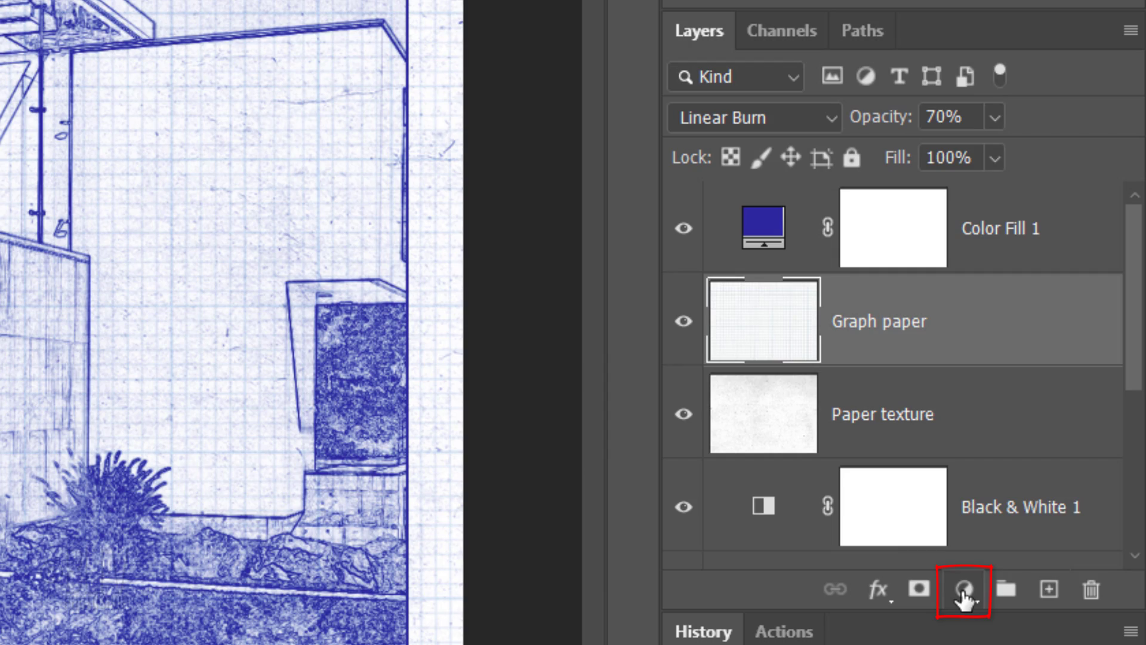
{"action": "left_click", "coordinate": [964, 590]}
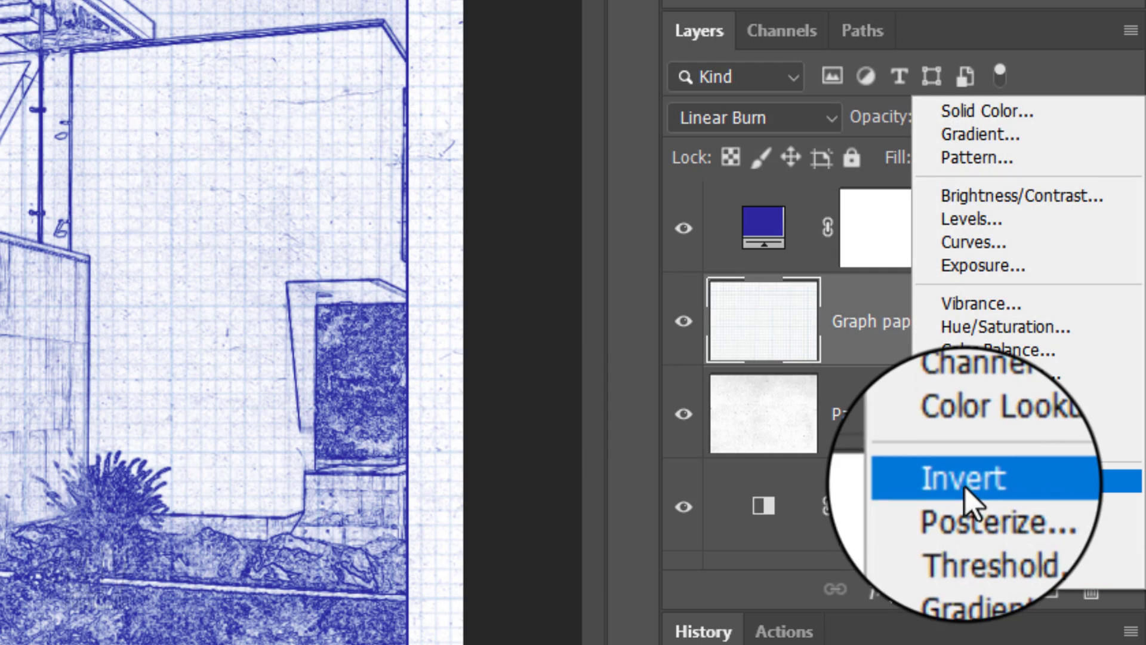
{"action": "left_click", "coordinate": [960, 478]}
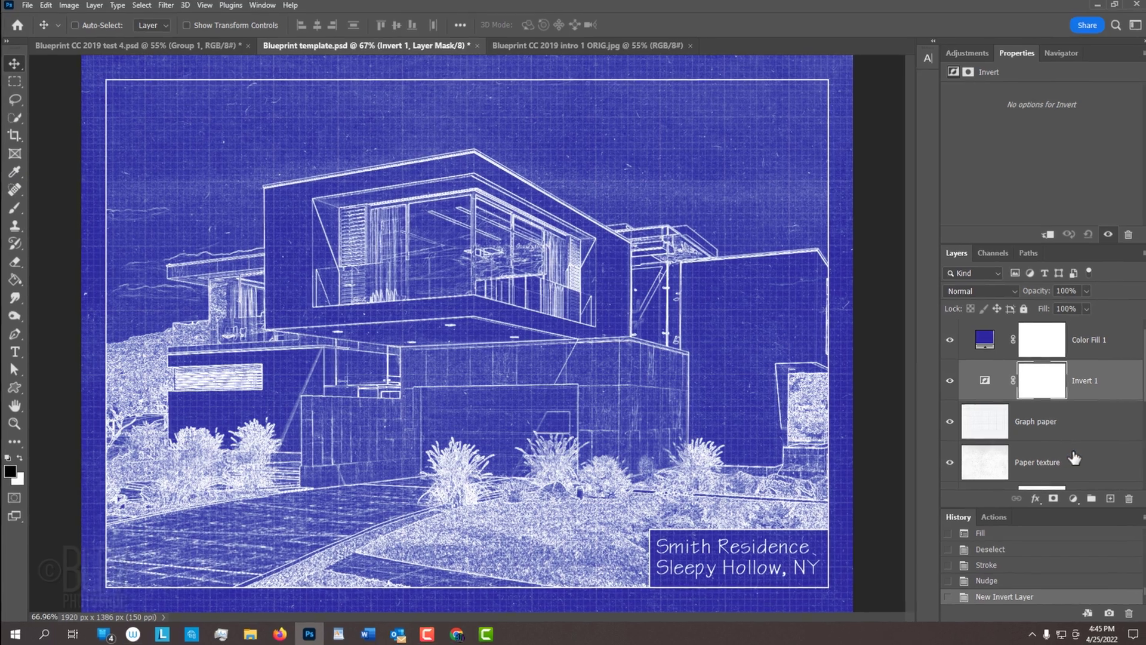